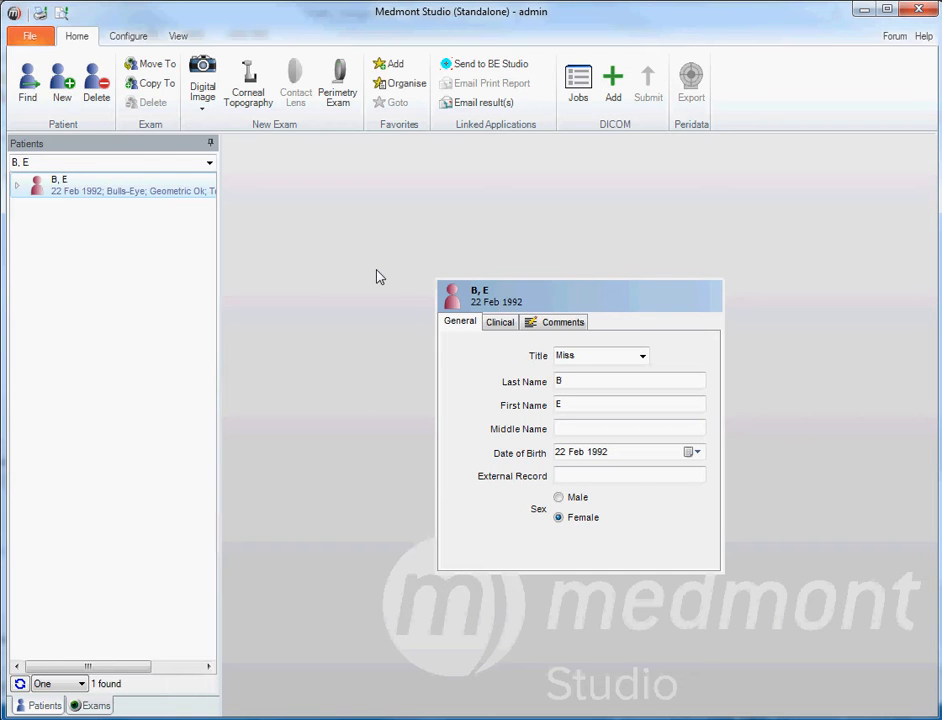
pyautogui.moveTo(360, 264)
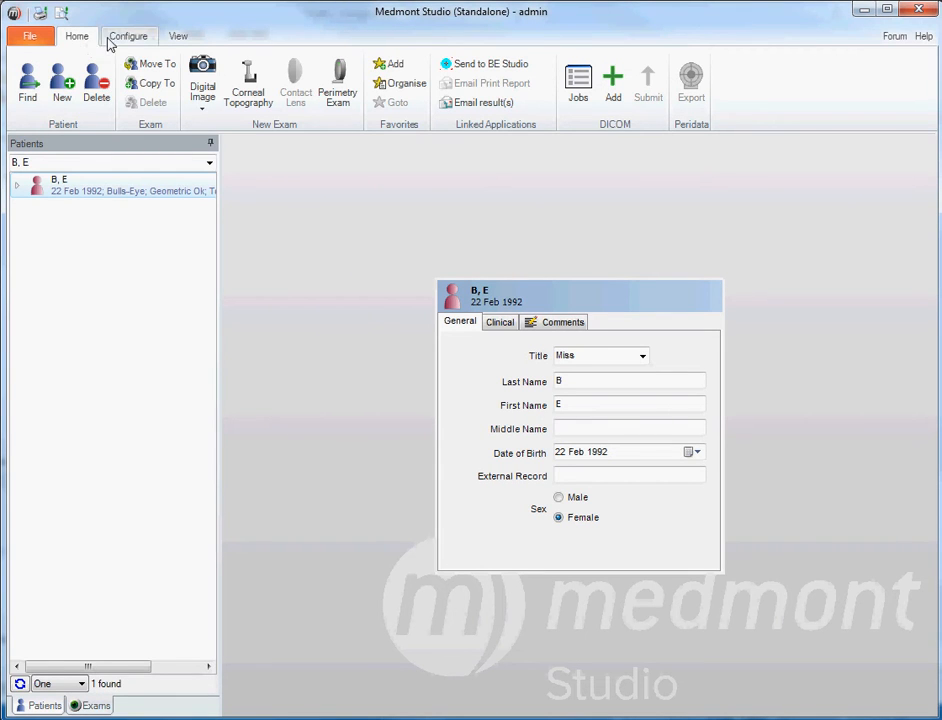
# Expand E. B.'s patient entry to list her 2008 and 2010 right- and left-eye exams
pyautogui.click(128, 36)
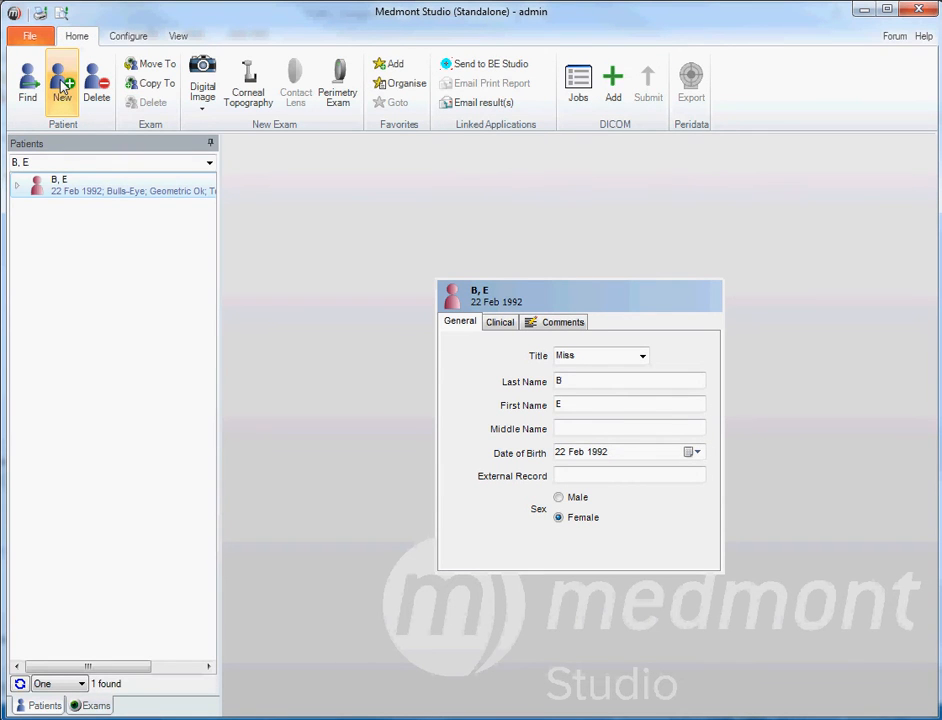
pyautogui.moveTo(408, 348)
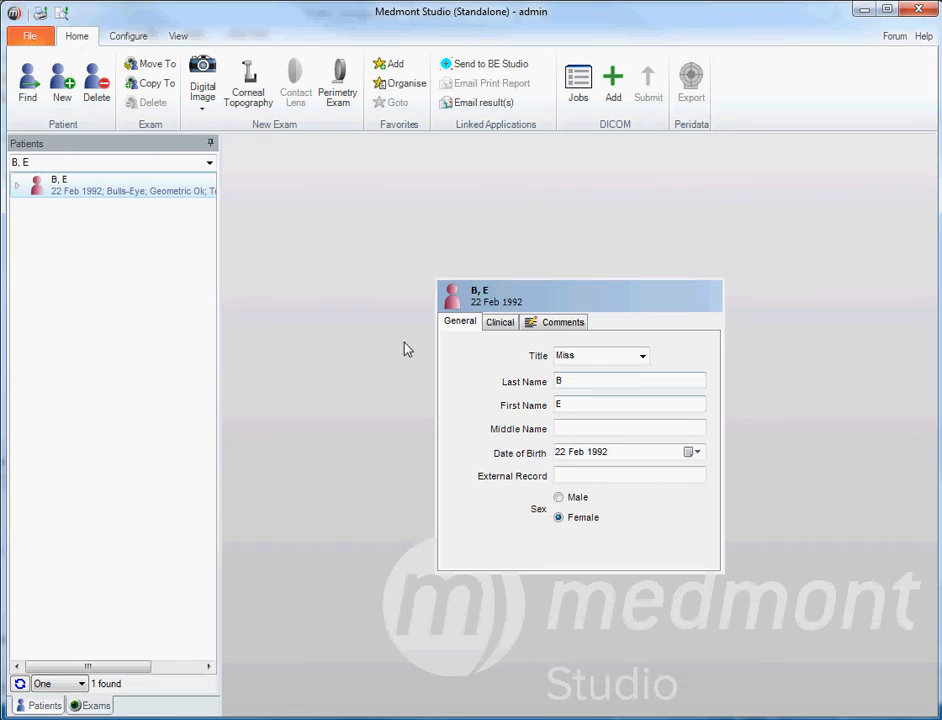
pyautogui.moveTo(412, 456)
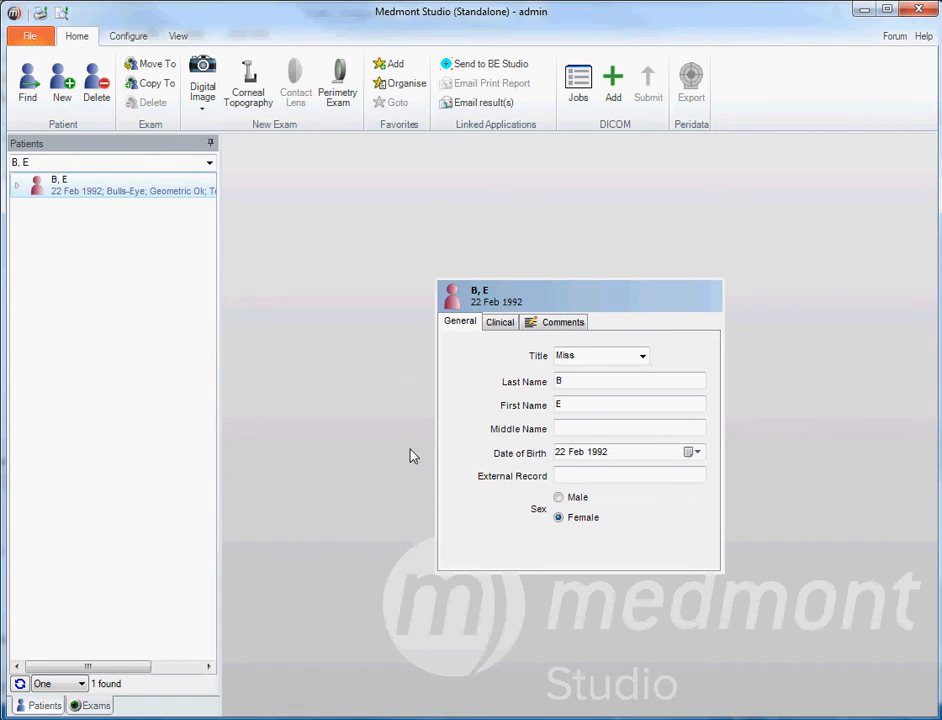
pyautogui.moveTo(540, 546)
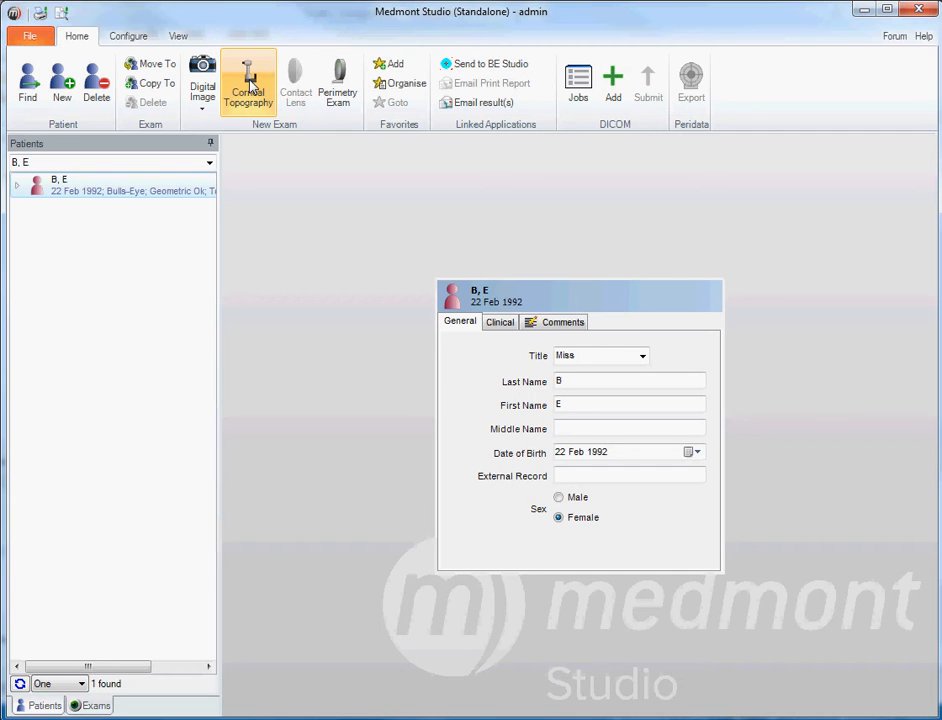
pyautogui.moveTo(152, 154)
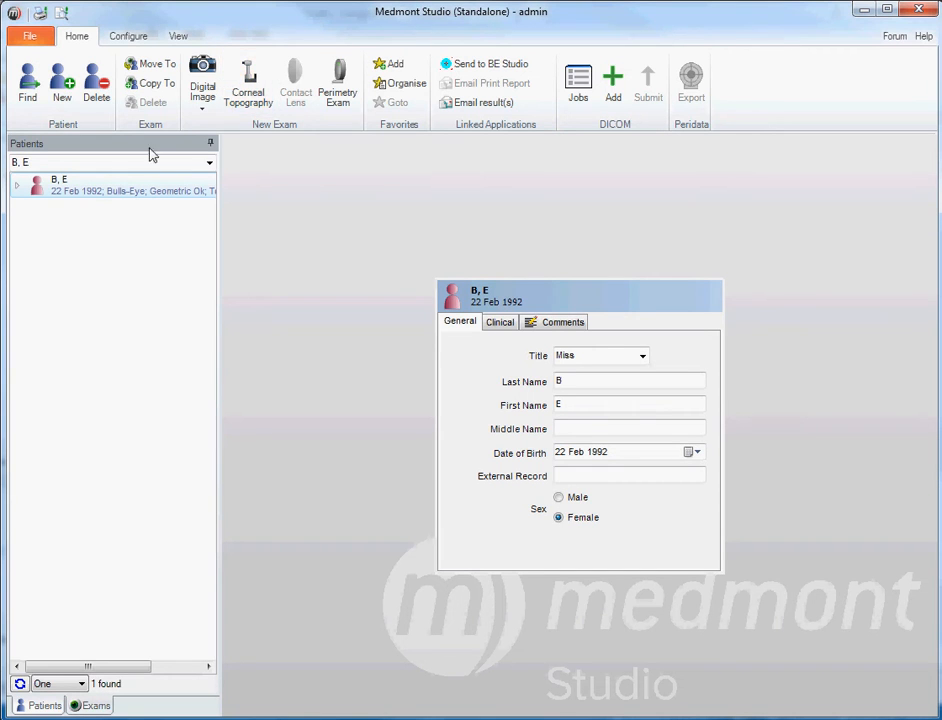
pyautogui.moveTo(22, 192)
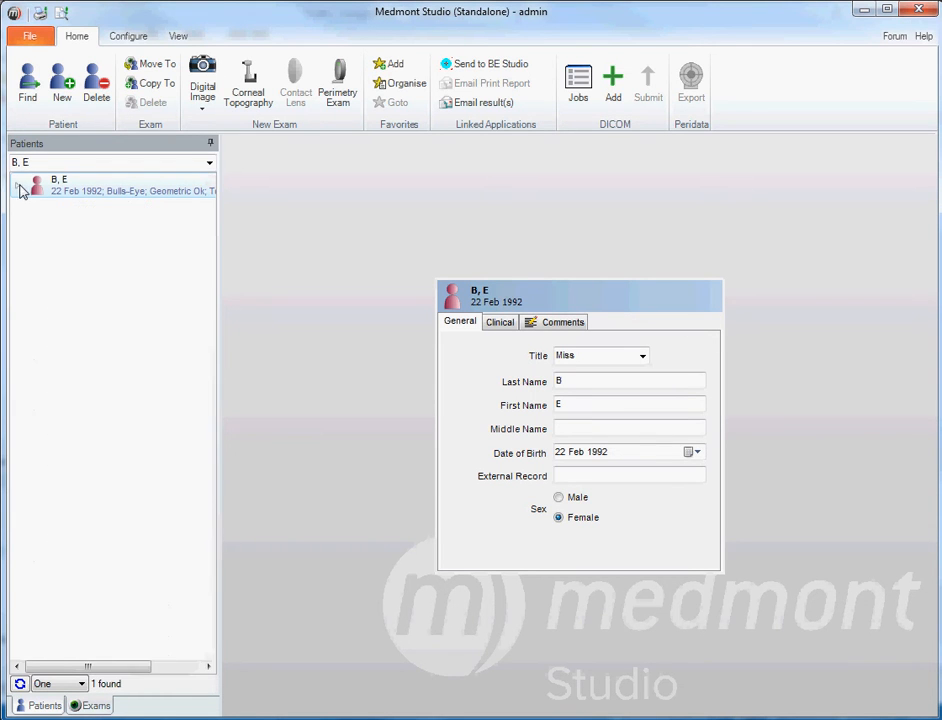
pyautogui.click(18, 184)
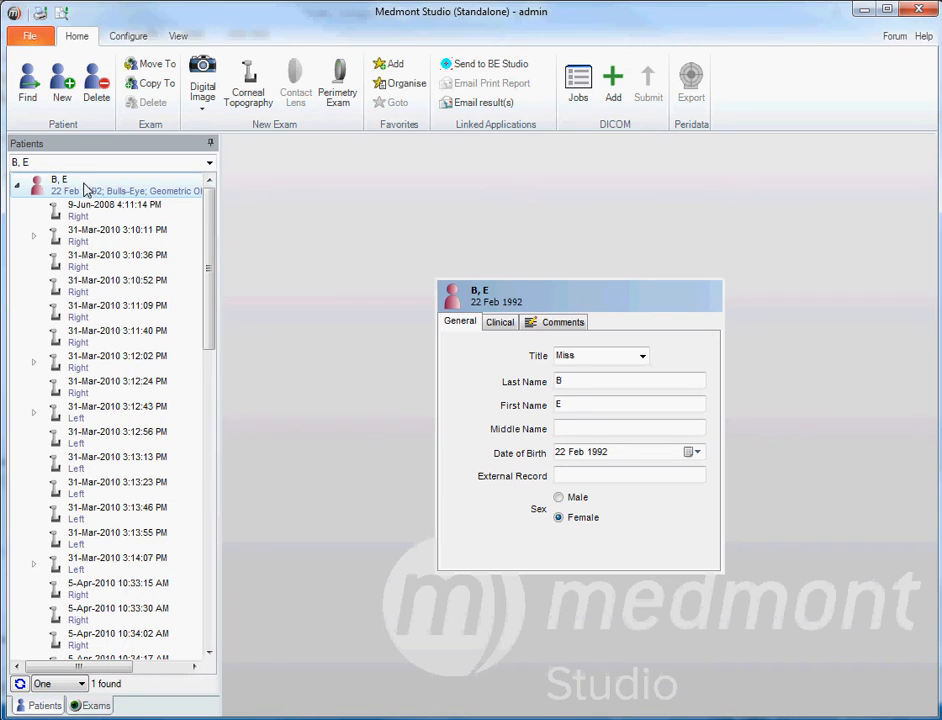
pyautogui.moveTo(116, 244)
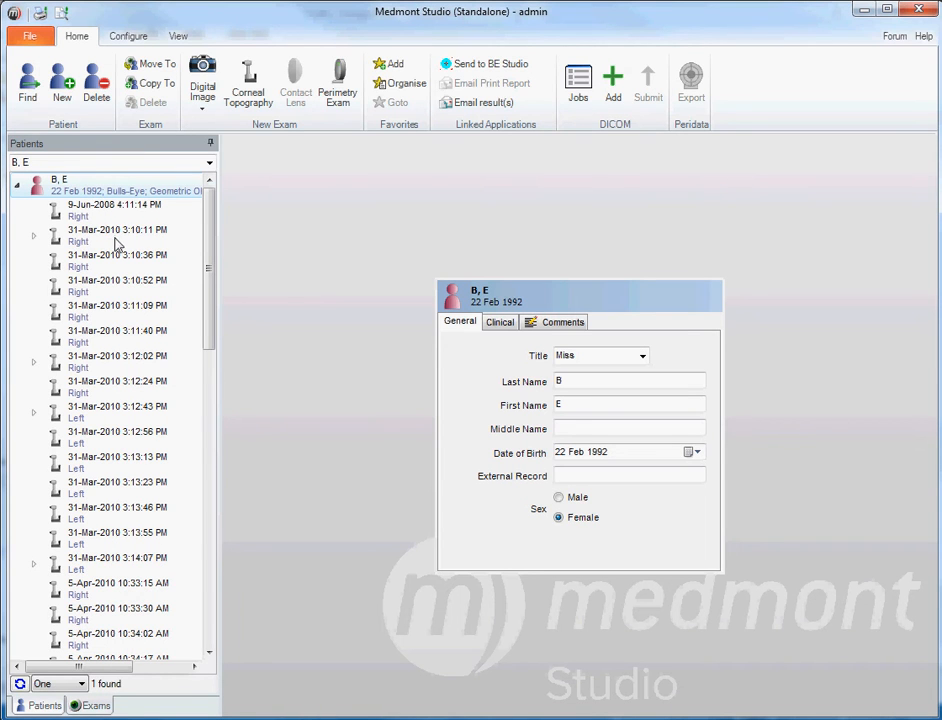
pyautogui.moveTo(128, 392)
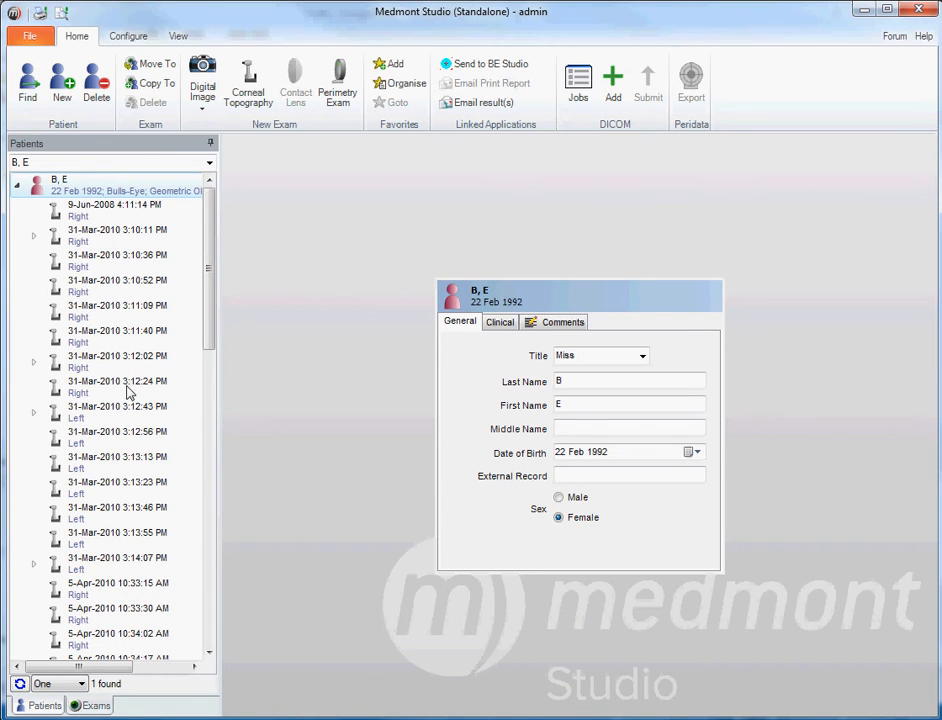
pyautogui.moveTo(100, 468)
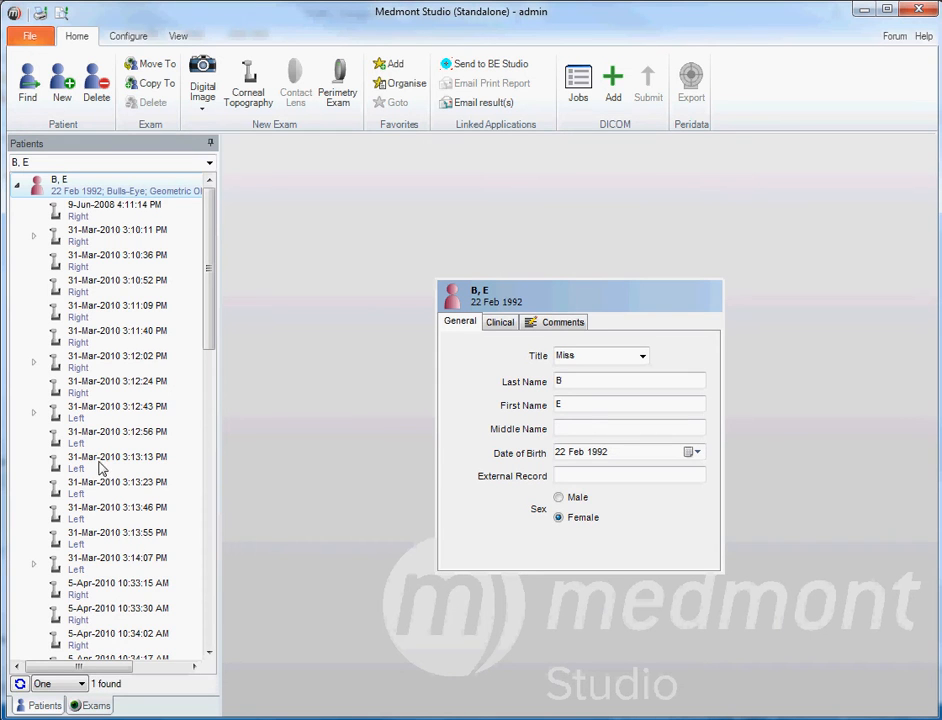
pyautogui.moveTo(98, 380)
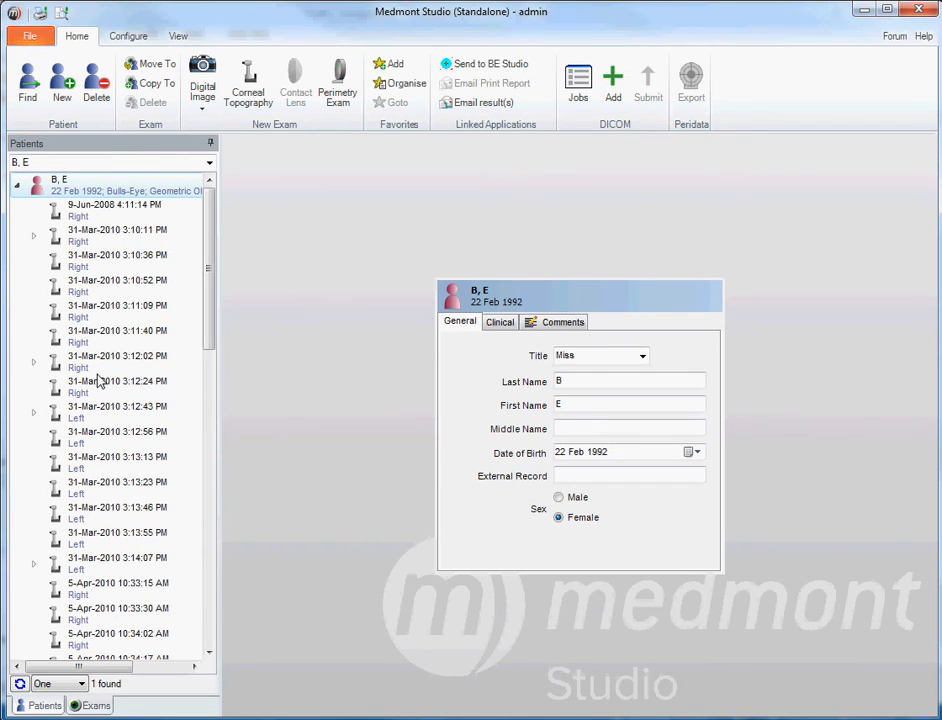
# Show the details of the 31 Mar 2010 3:12 PM right-eye exam with its viewing options
pyautogui.click(116, 360)
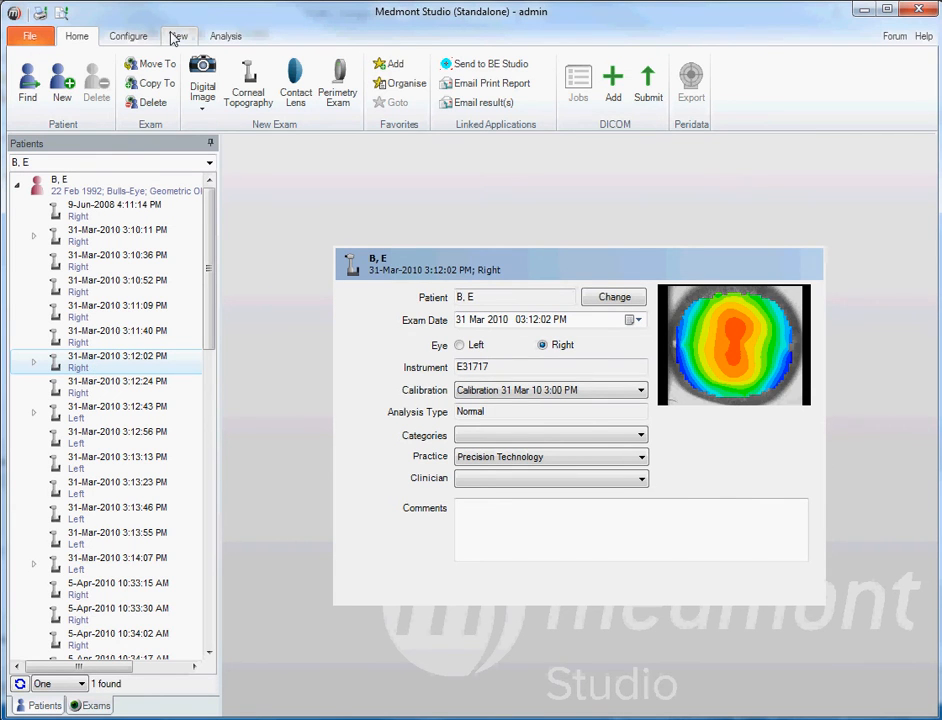
pyautogui.click(178, 36)
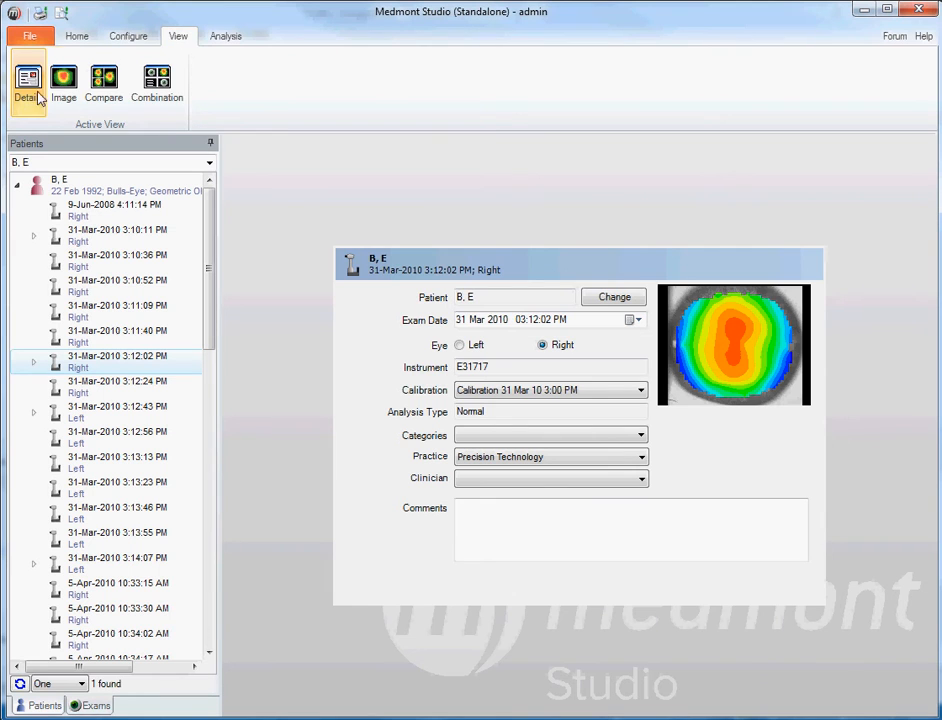
pyautogui.moveTo(28, 82)
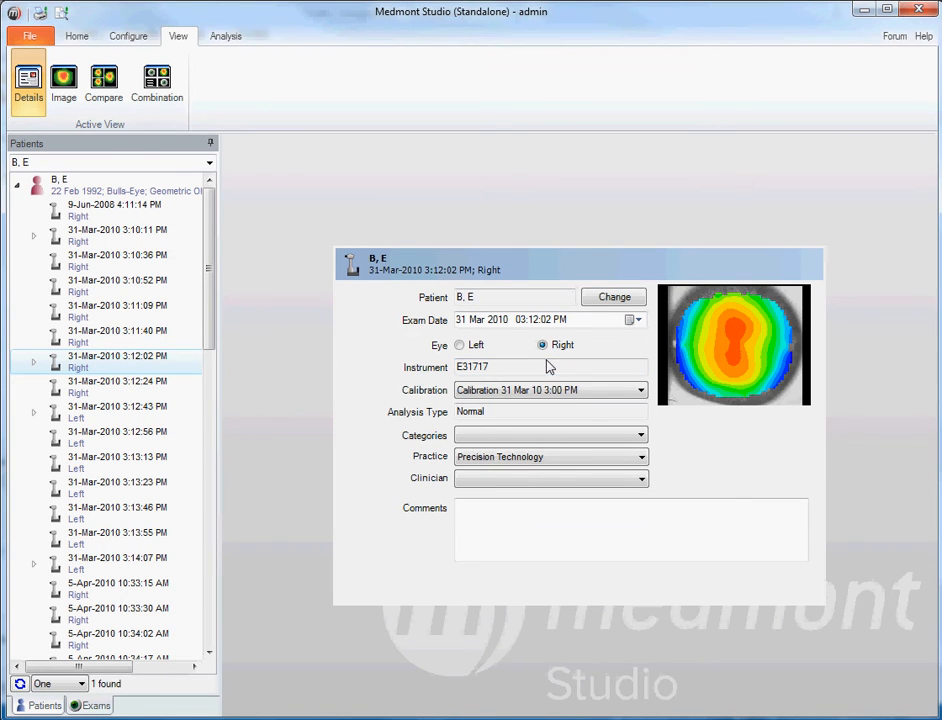
pyautogui.moveTo(448, 358)
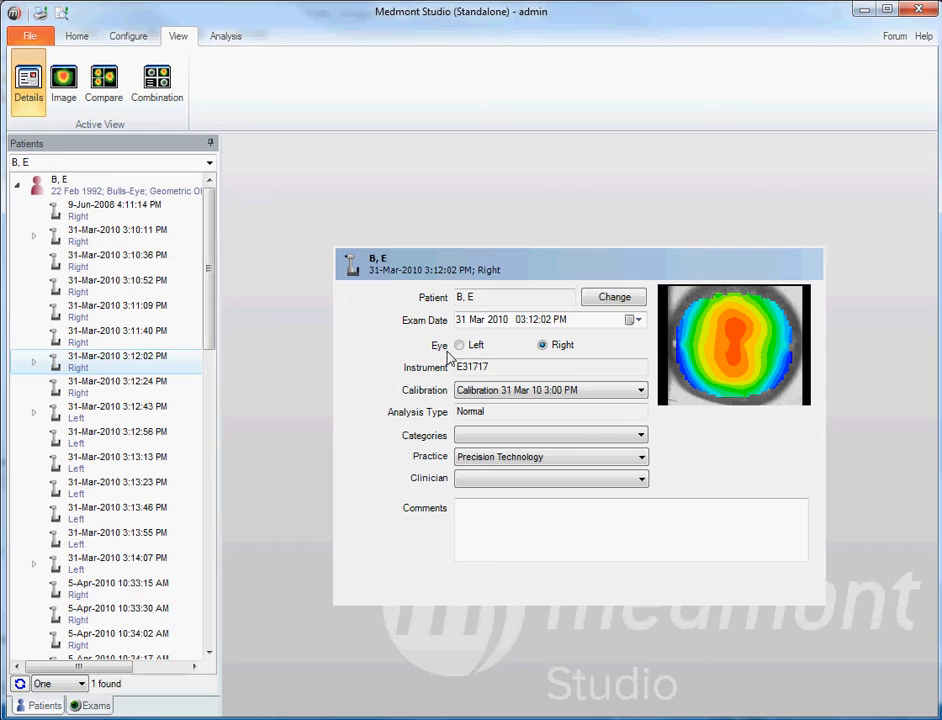
pyautogui.moveTo(590, 328)
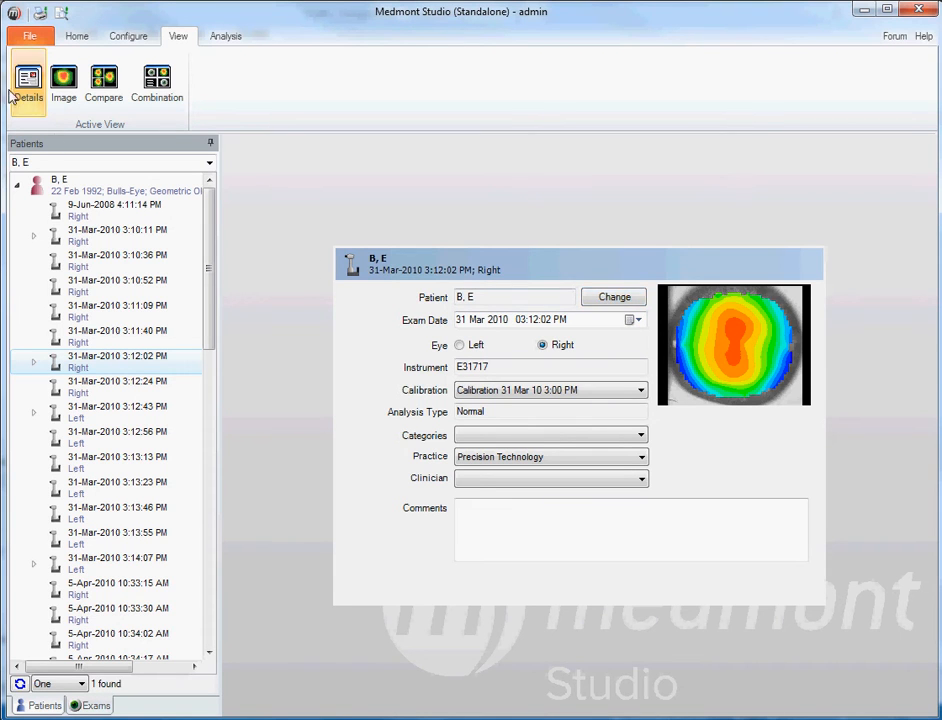
pyautogui.moveTo(28, 80)
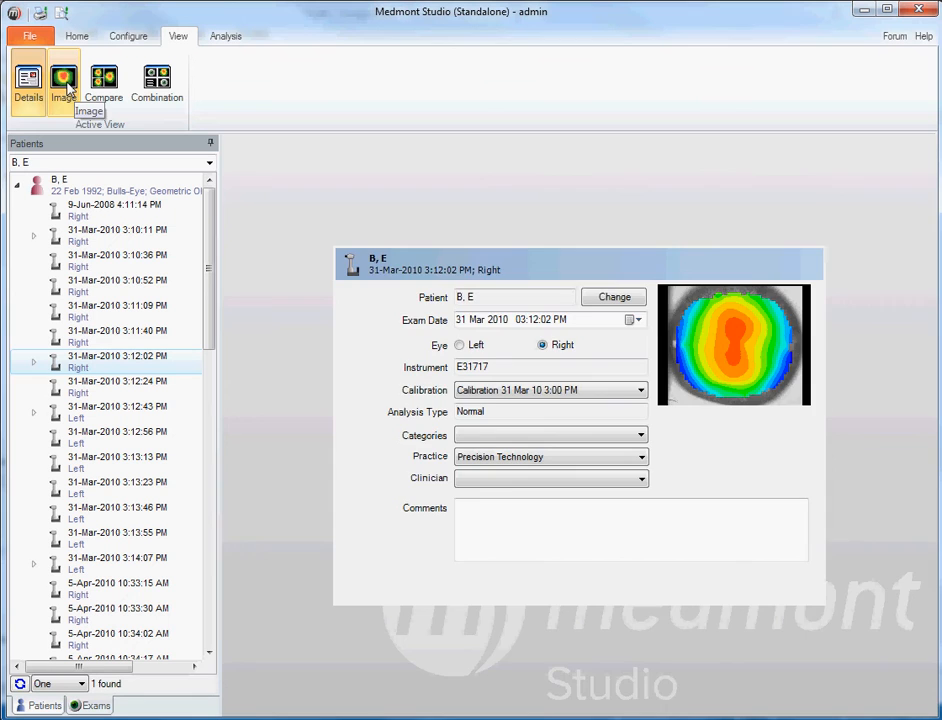
# Display the 3:12 PM right-eye and 3:14 PM left-eye axial power maps side by side
pyautogui.click(64, 84)
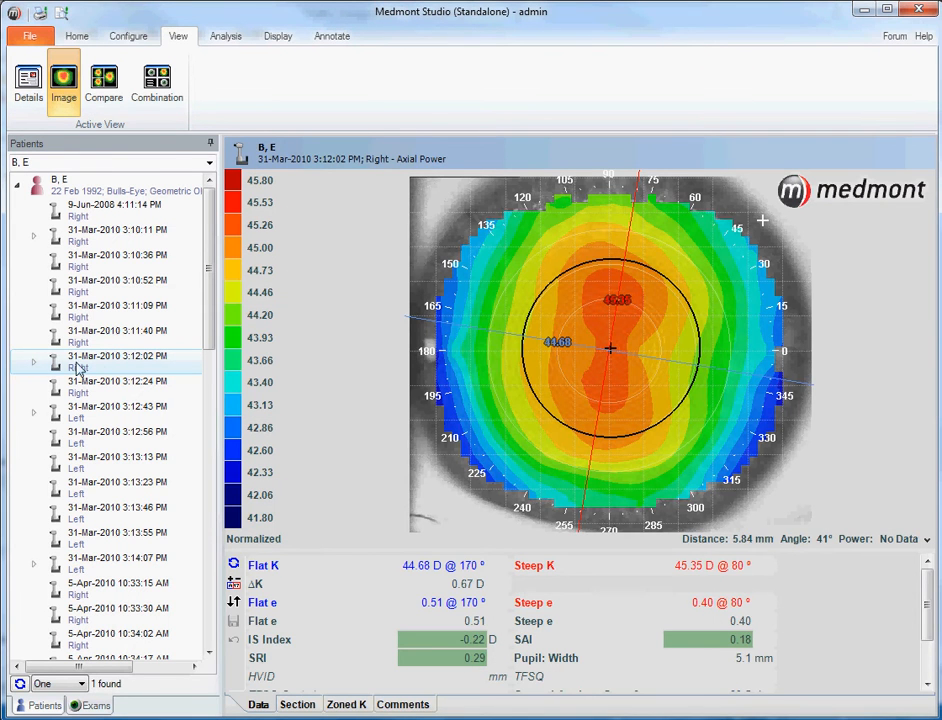
pyautogui.click(114, 210)
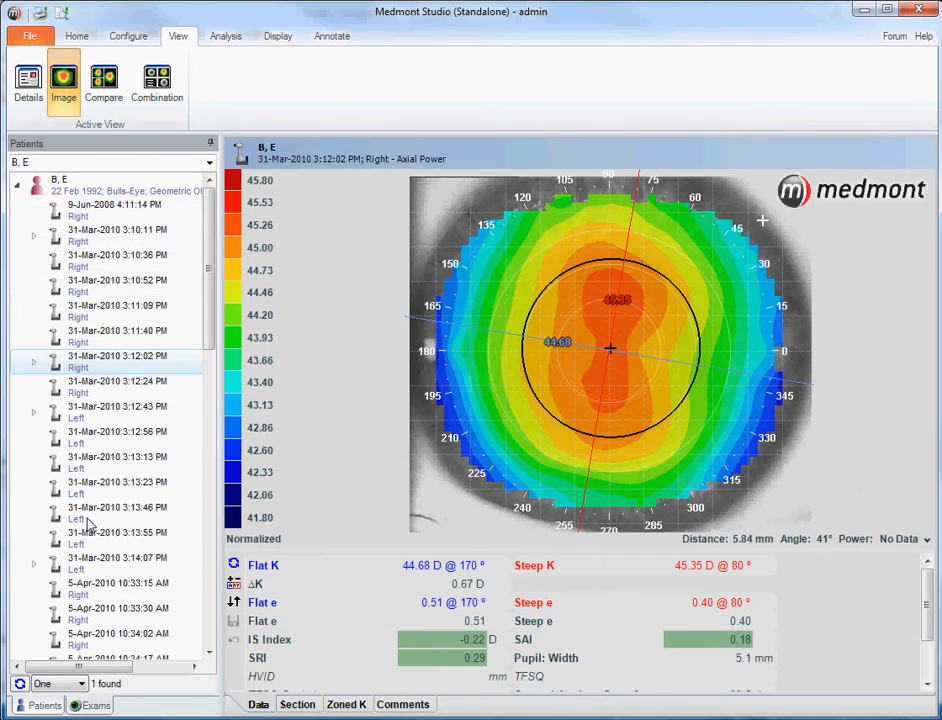
pyautogui.click(116, 564)
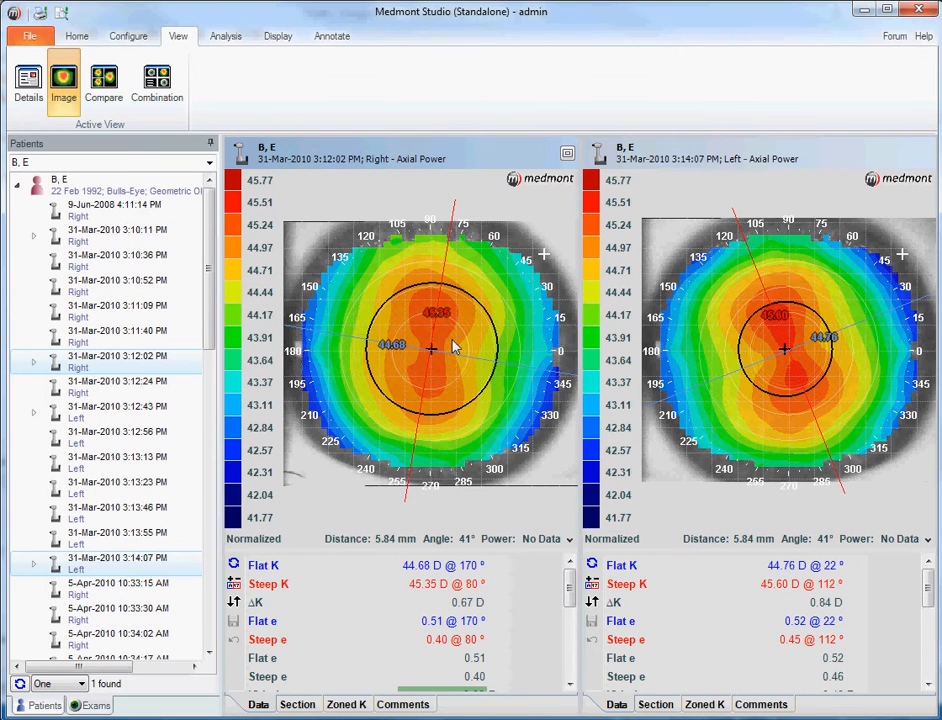
pyautogui.moveTo(468, 356)
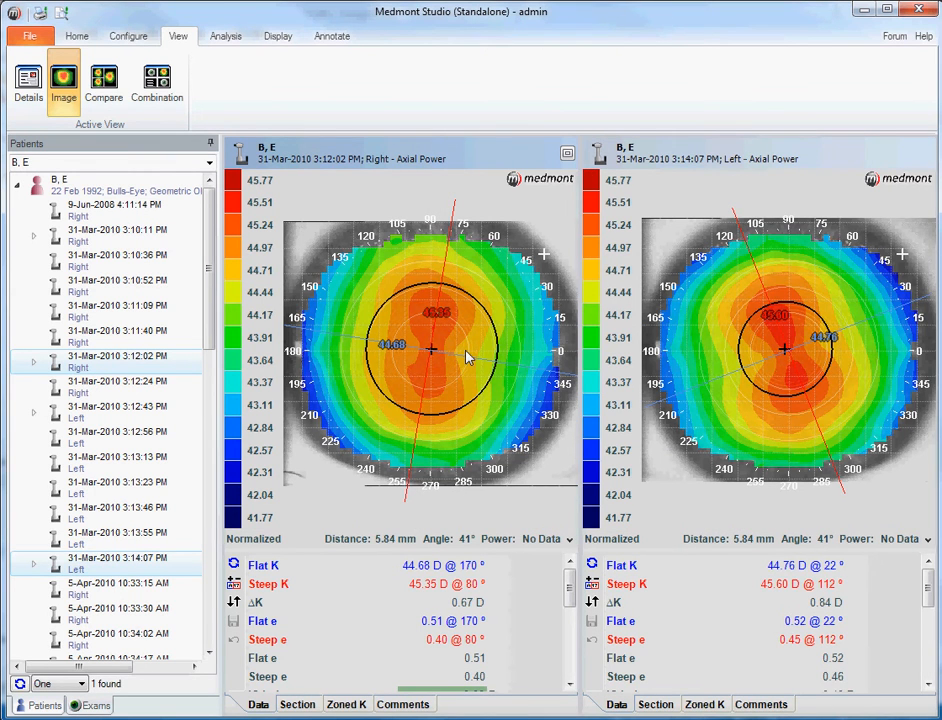
pyautogui.moveTo(620, 358)
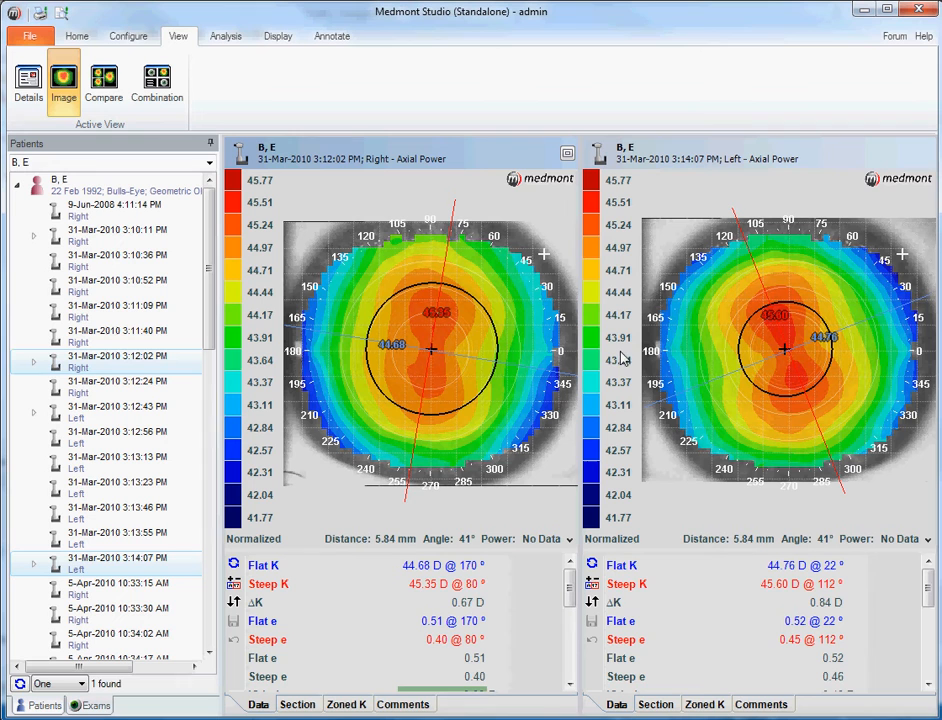
pyautogui.moveTo(822, 368)
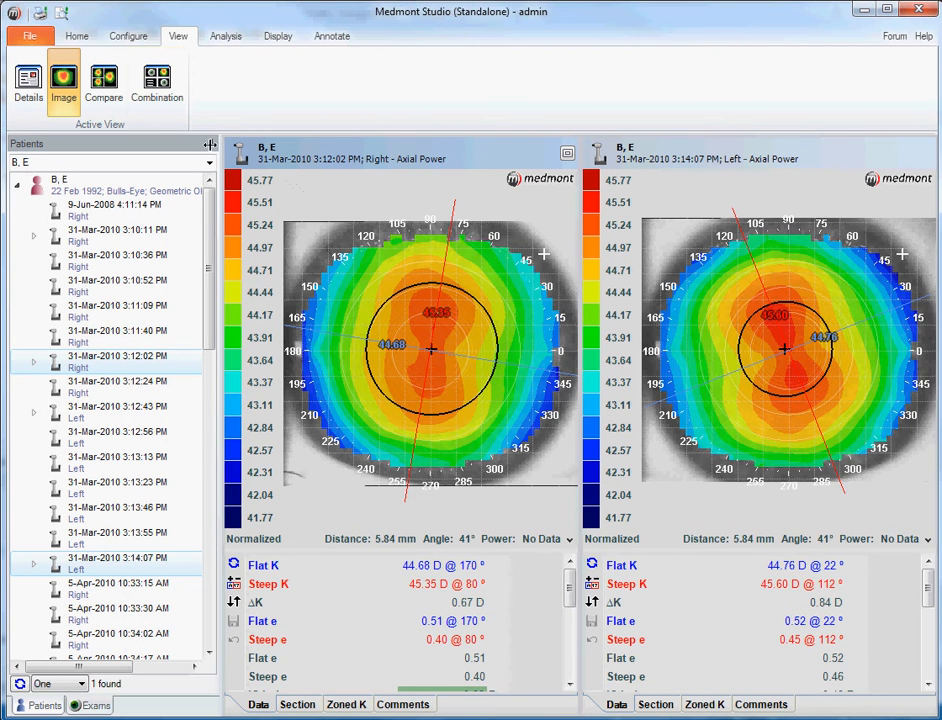
# Compare the 31 Mar and 5 Apr 2010 right-eye exams and probe the difference map centre at -1.73 D
pyautogui.click(104, 82)
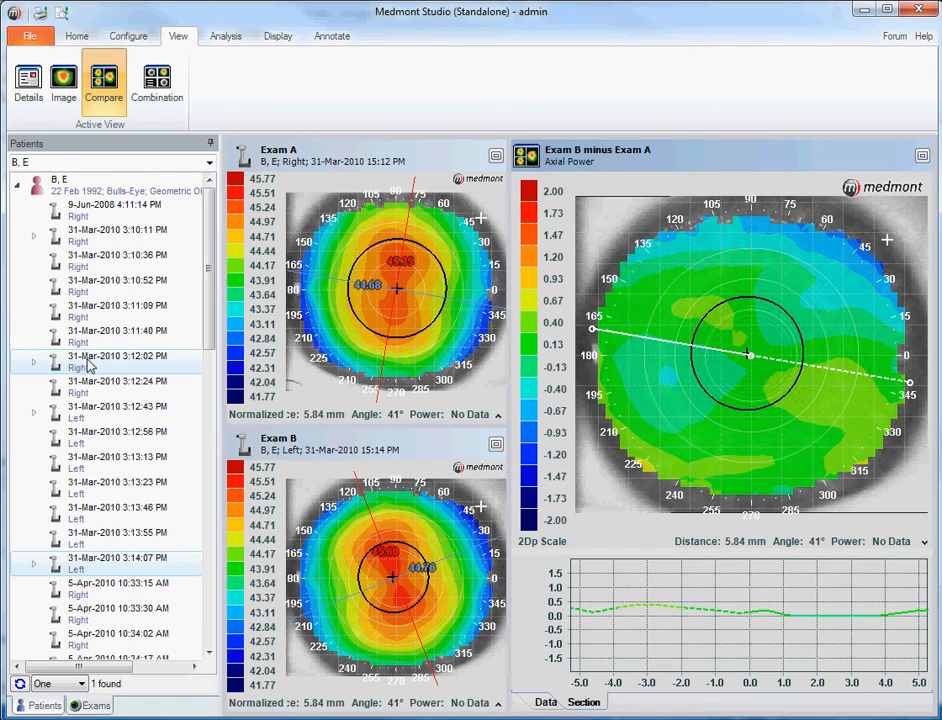
pyautogui.moveTo(88, 368)
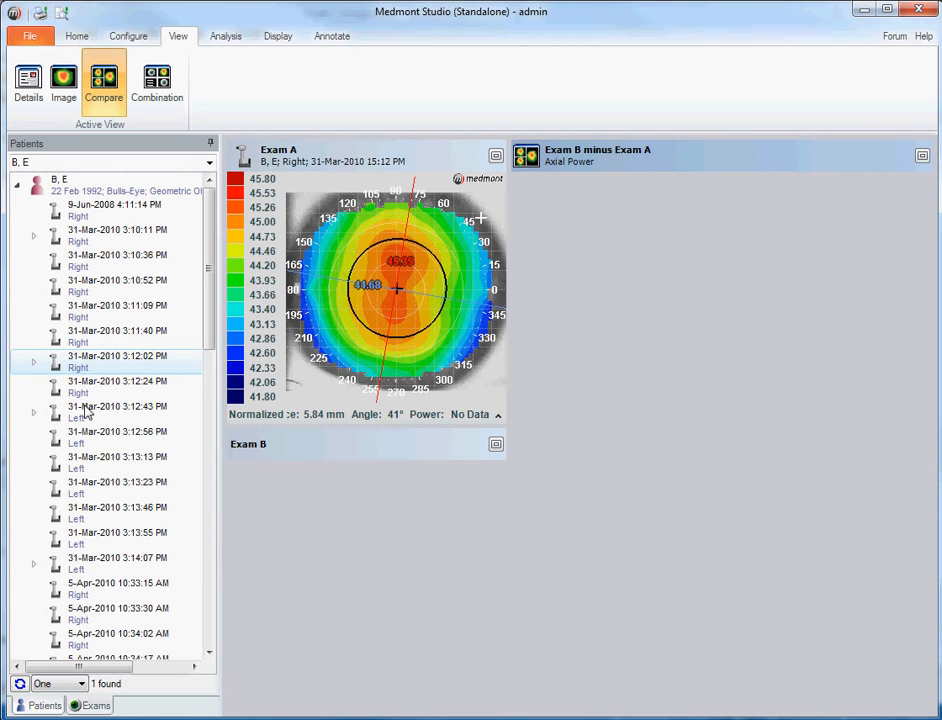
pyautogui.click(116, 588)
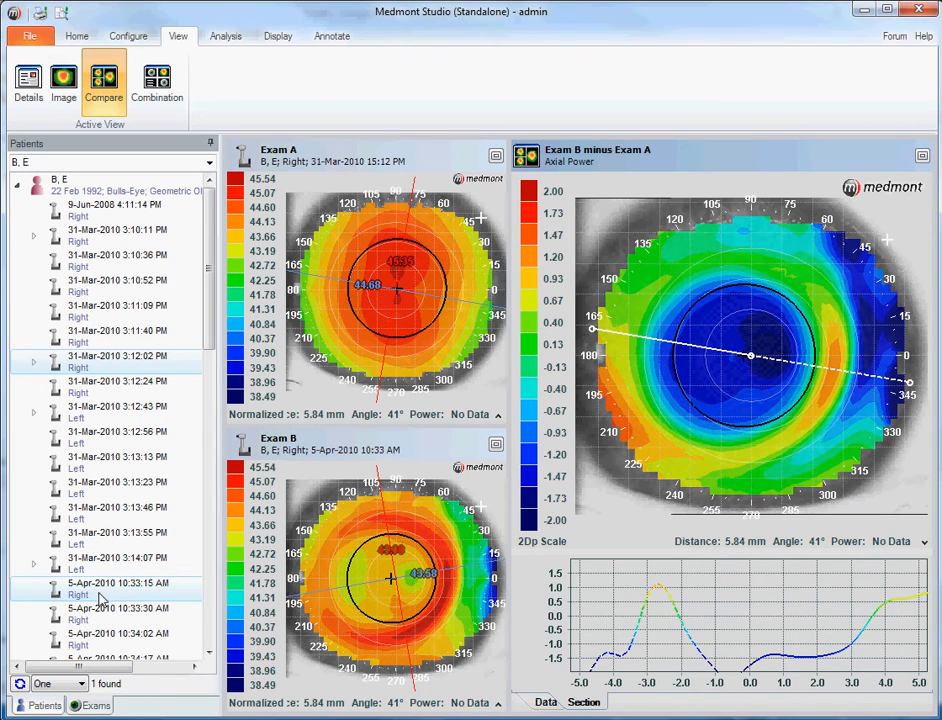
pyautogui.moveTo(732, 372)
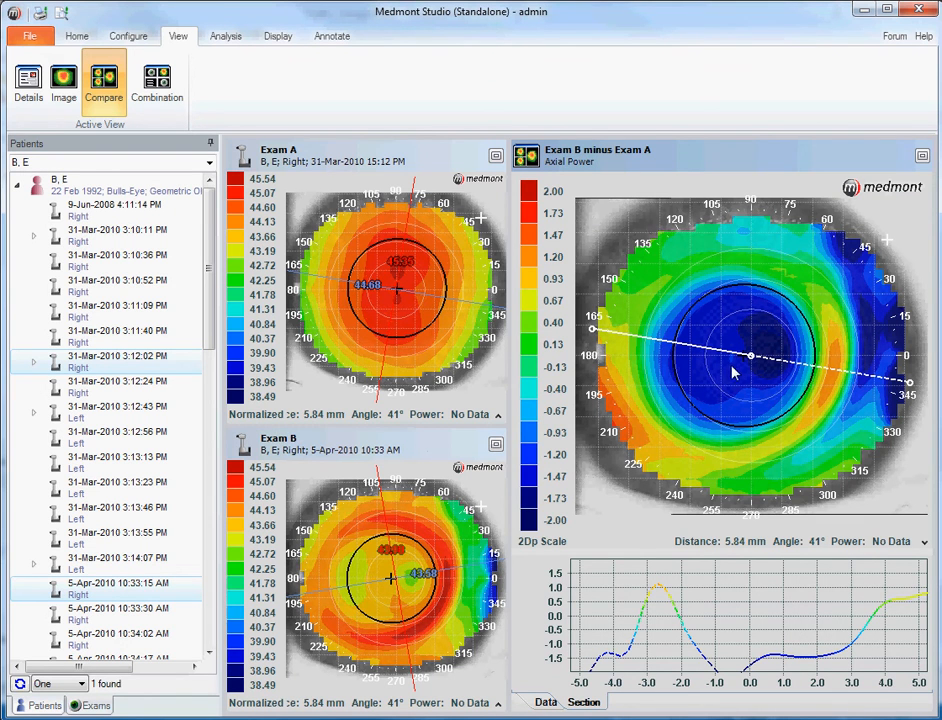
pyautogui.click(752, 360)
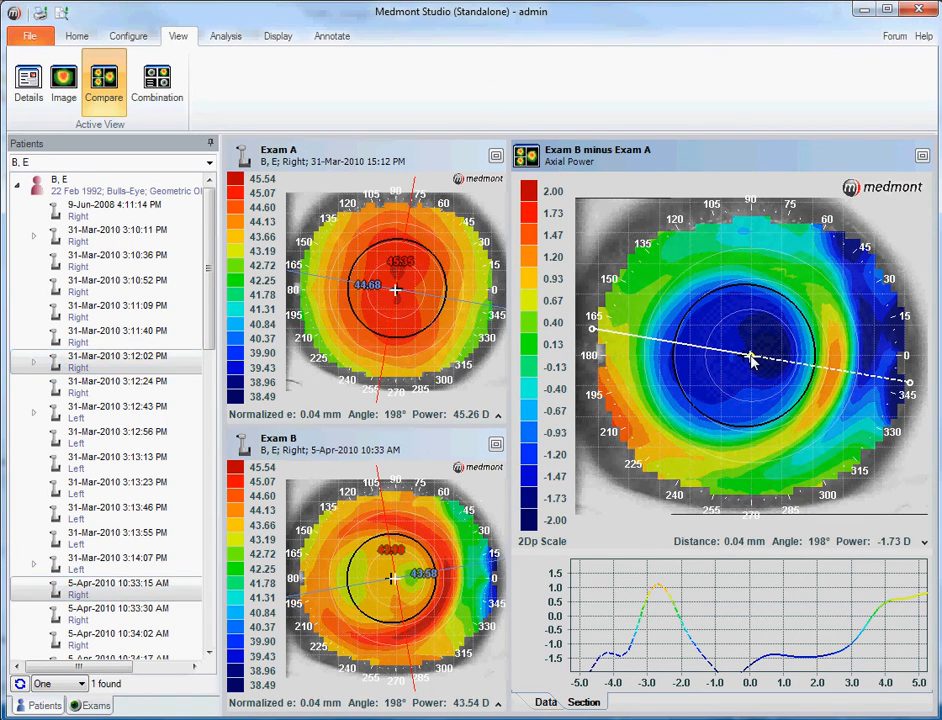
pyautogui.moveTo(104, 80)
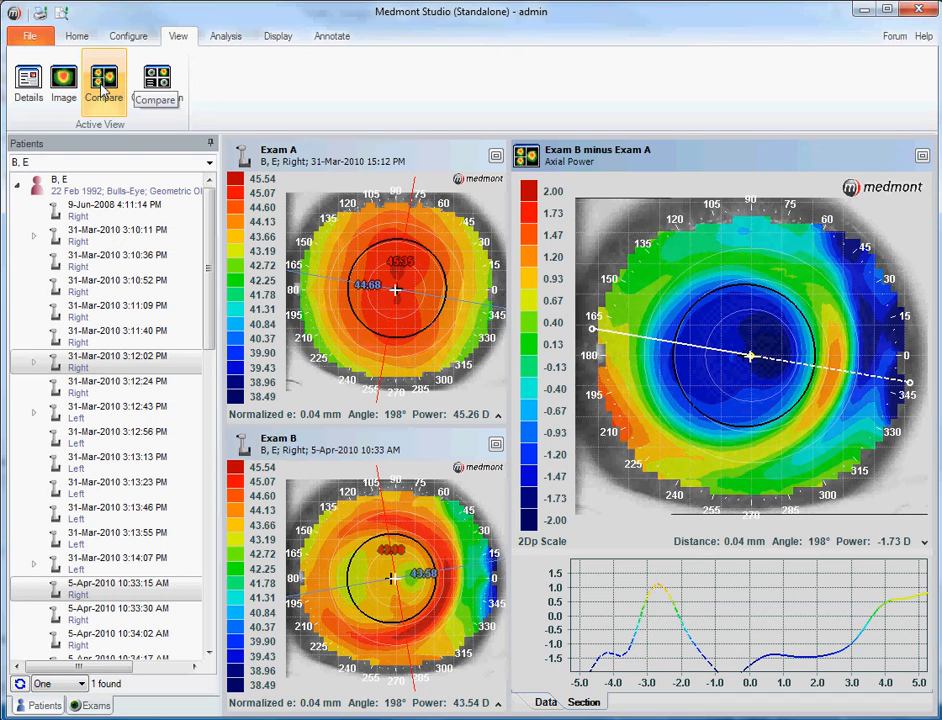
# Show the 3:12 PM right-eye exam as a combination of axial, tangential, elevation maps and ring image
pyautogui.click(156, 82)
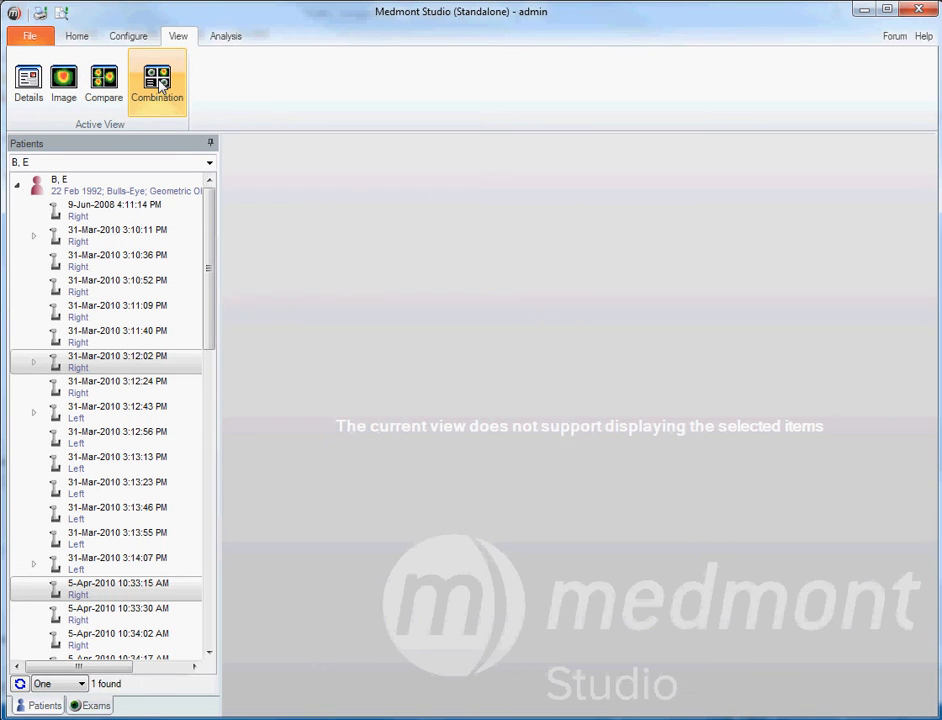
pyautogui.click(116, 360)
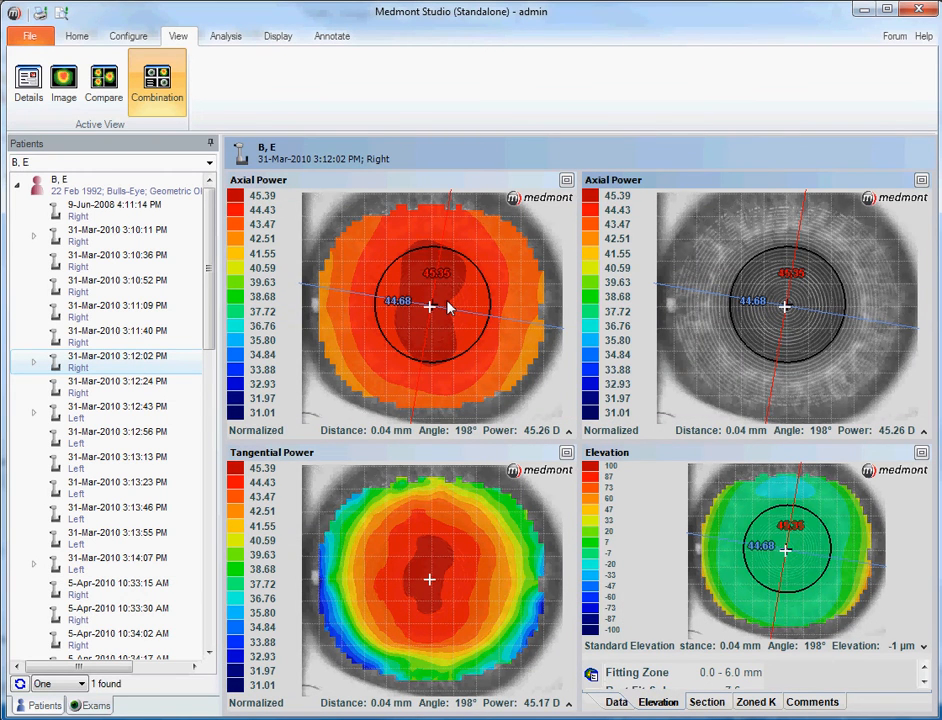
pyautogui.moveTo(436, 308)
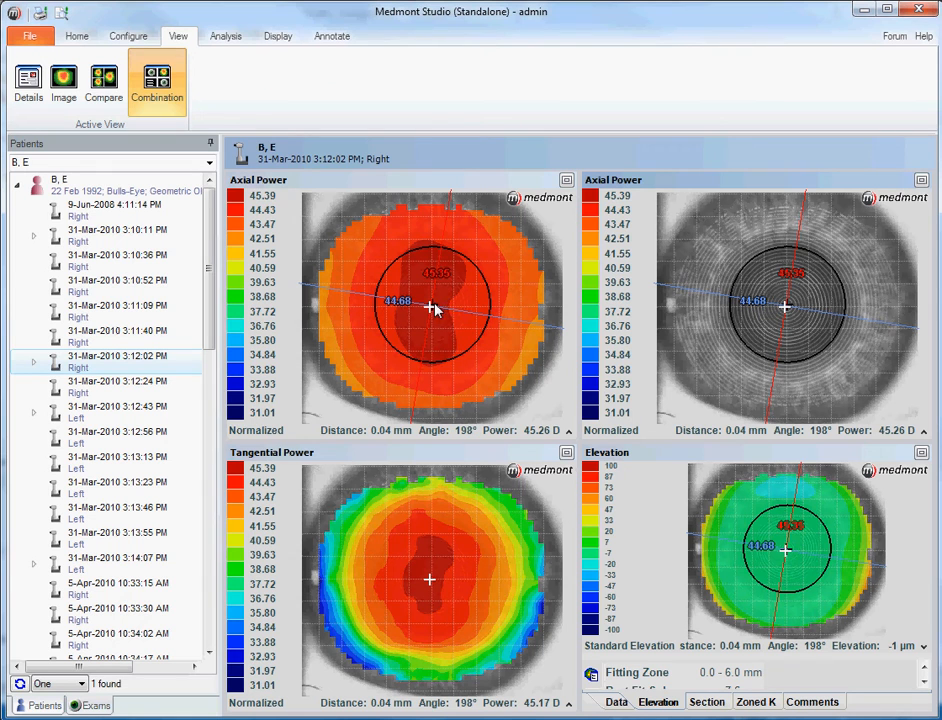
pyautogui.moveTo(752, 304)
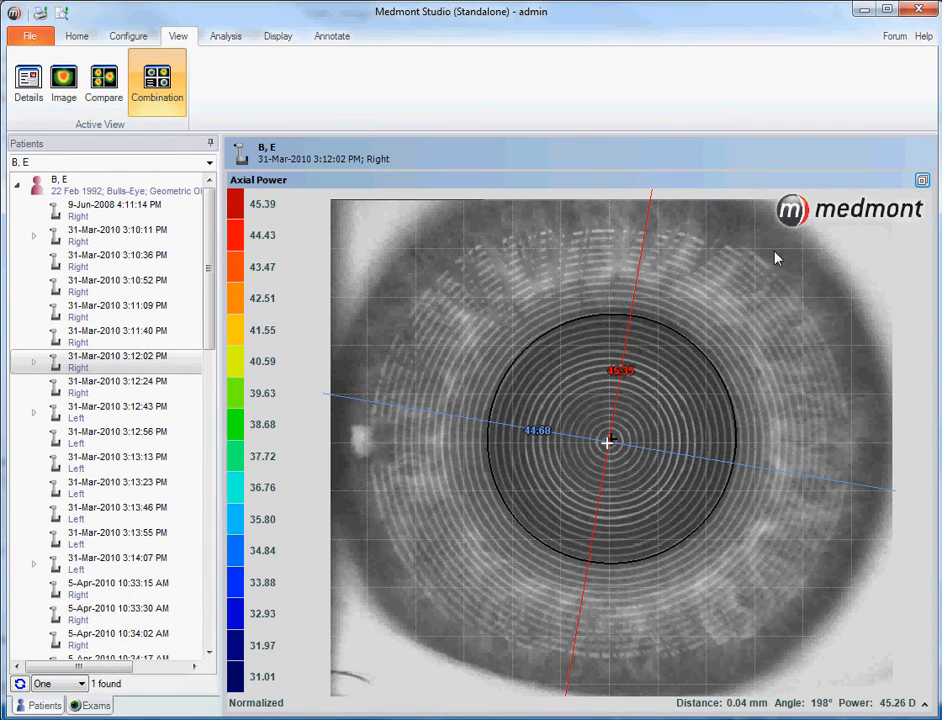
pyautogui.moveTo(780, 300)
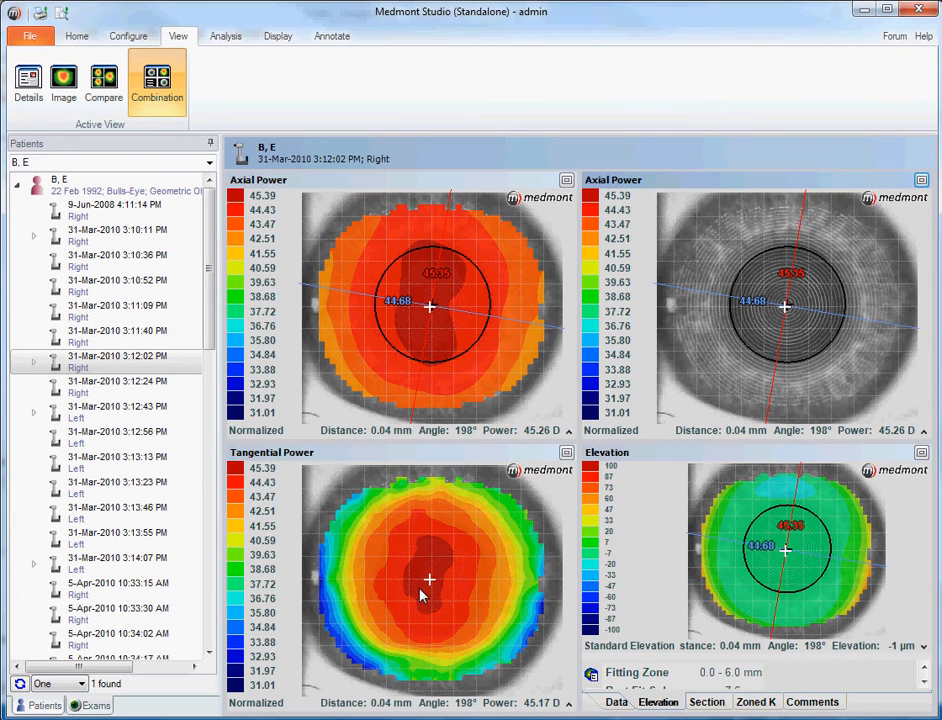
pyautogui.moveTo(744, 568)
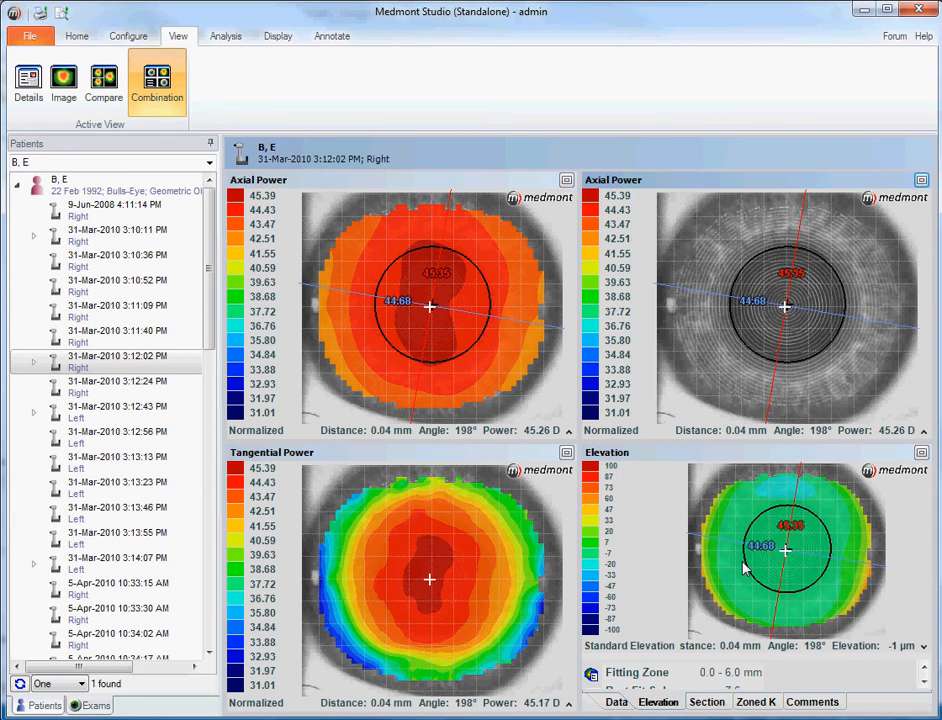
pyautogui.moveTo(416, 508)
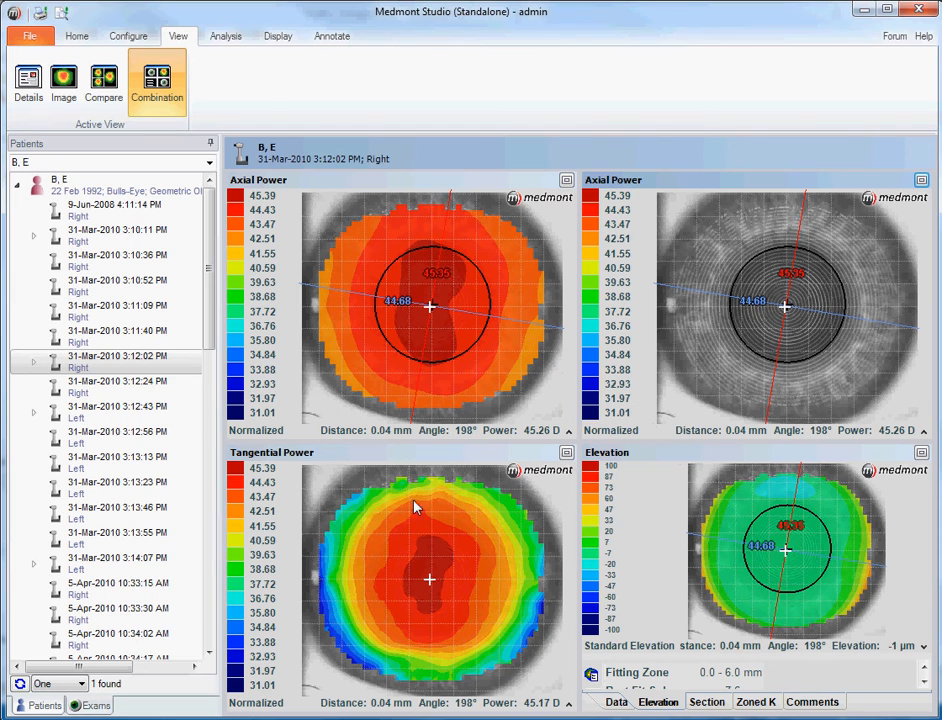
pyautogui.moveTo(550, 316)
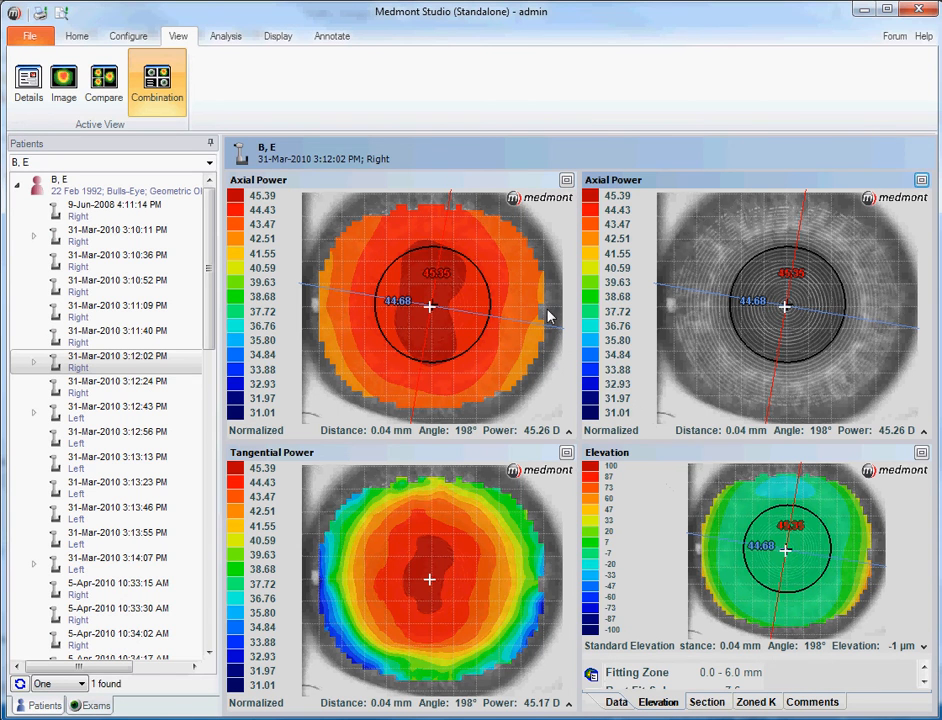
pyautogui.moveTo(338, 260)
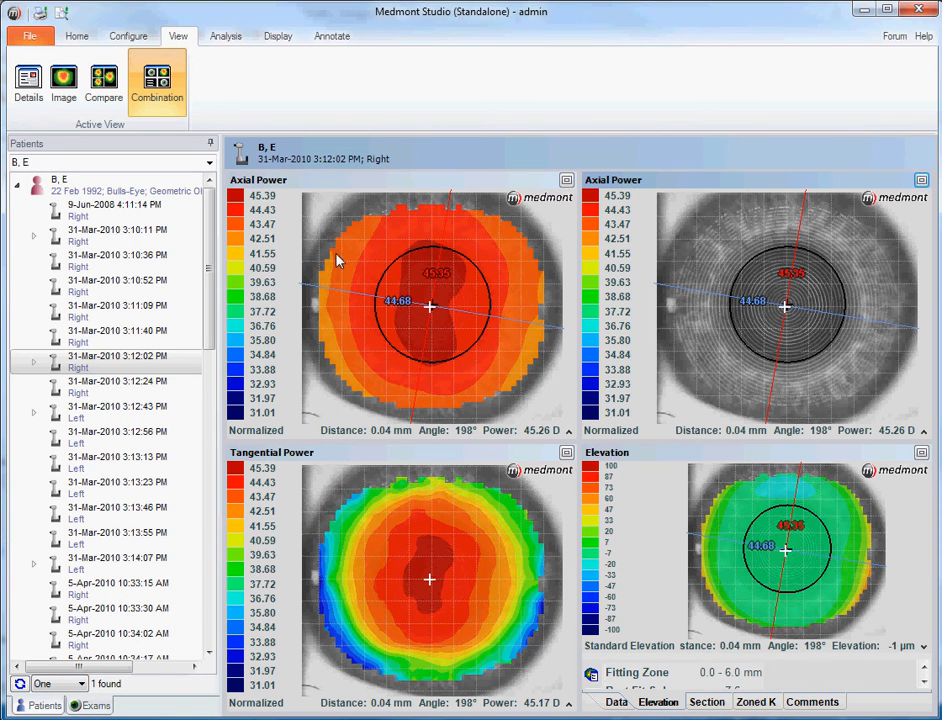
pyautogui.moveTo(108, 128)
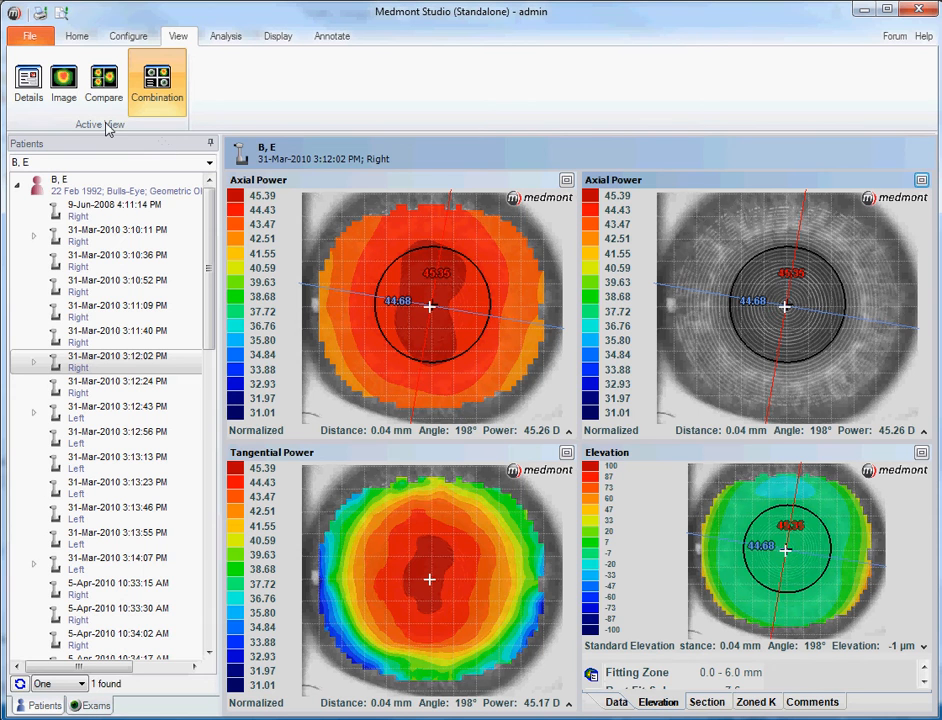
pyautogui.moveTo(64, 80)
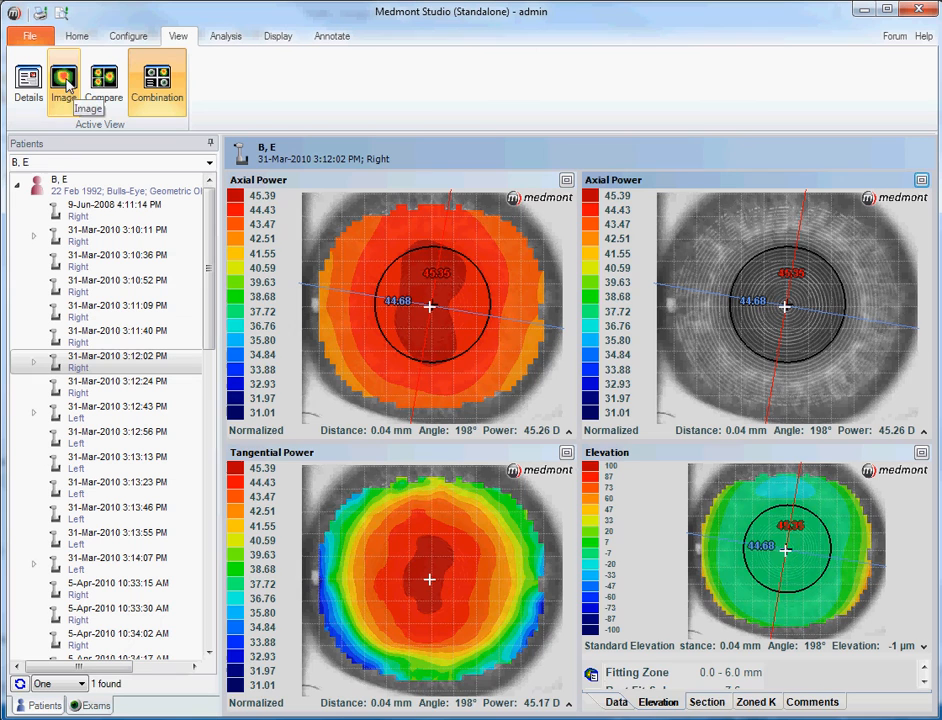
# Show the right and left exams as single axial power maps with keratometry values below
pyautogui.click(64, 82)
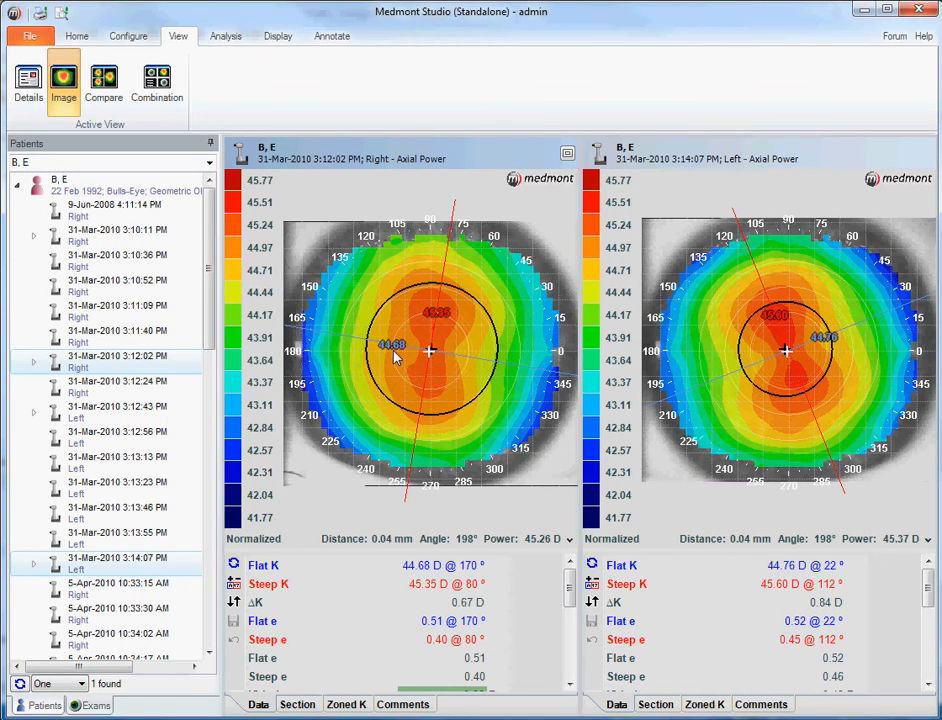
pyautogui.moveTo(192, 58)
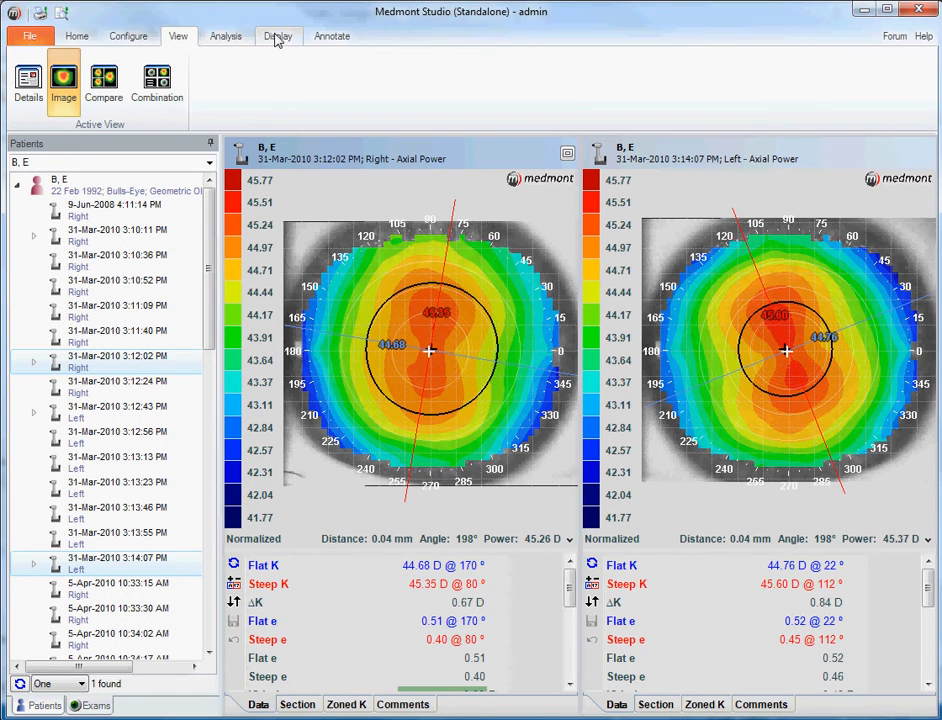
# Switch both maps through tangential power and elevation, then back to axial power
pyautogui.click(278, 36)
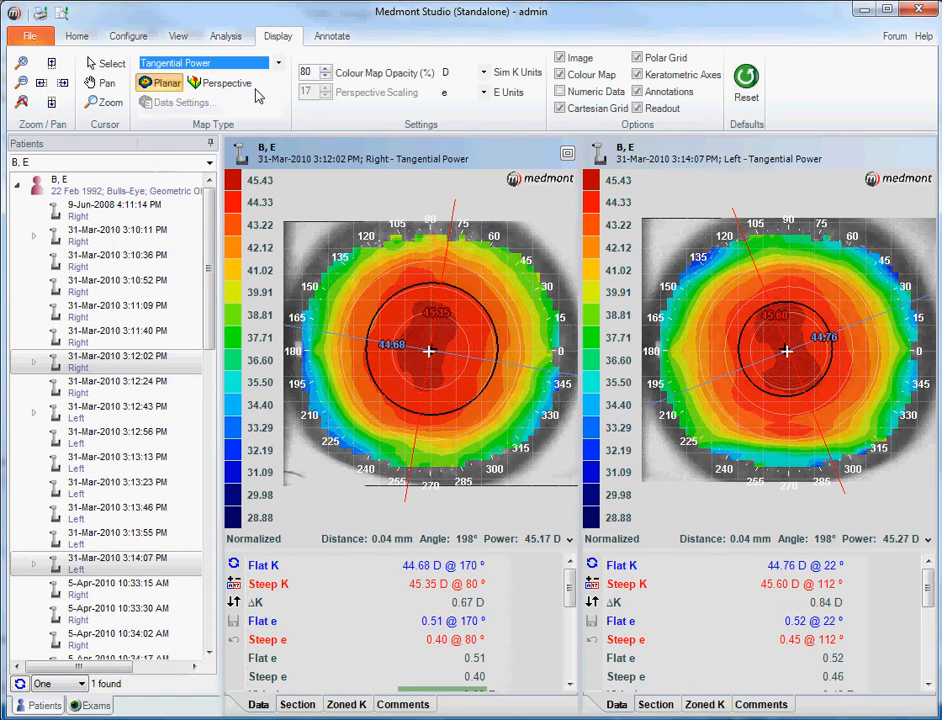
pyautogui.click(284, 62)
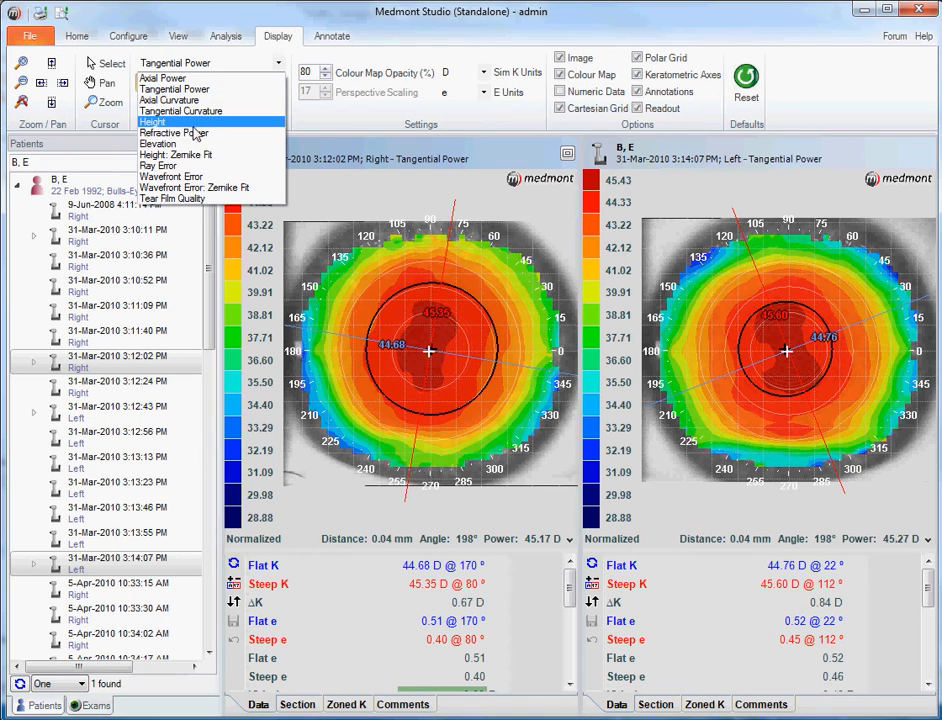
pyautogui.moveTo(180, 144)
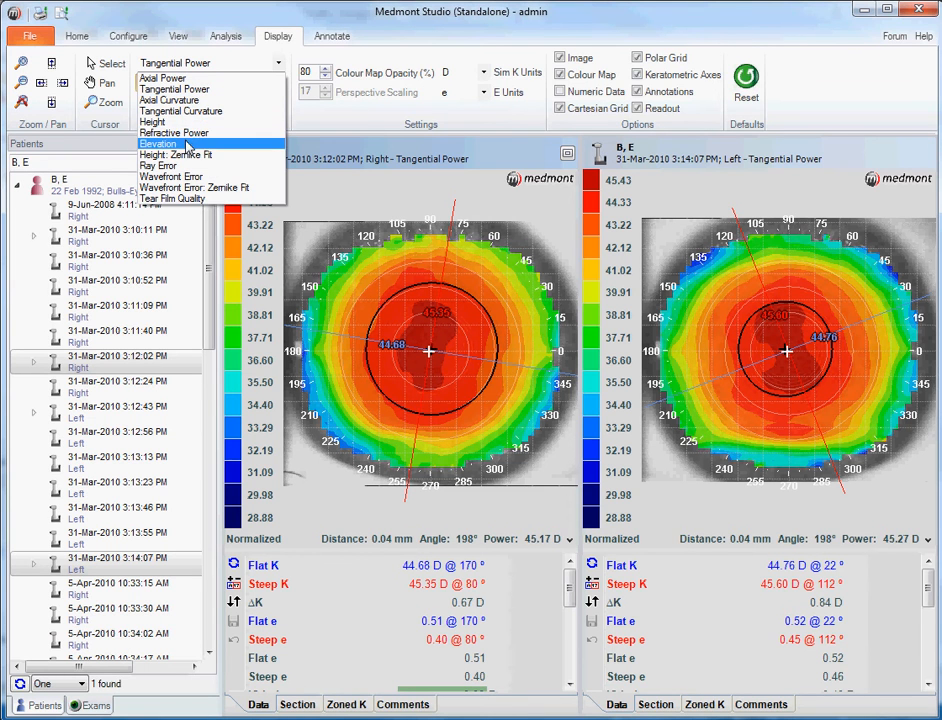
pyautogui.click(158, 144)
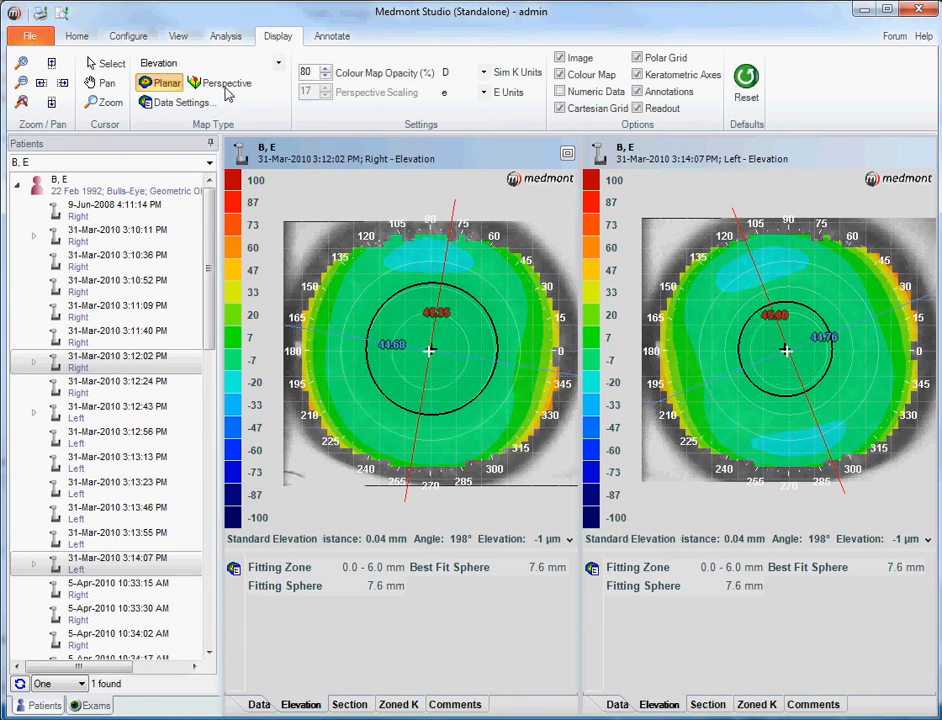
pyautogui.click(204, 62)
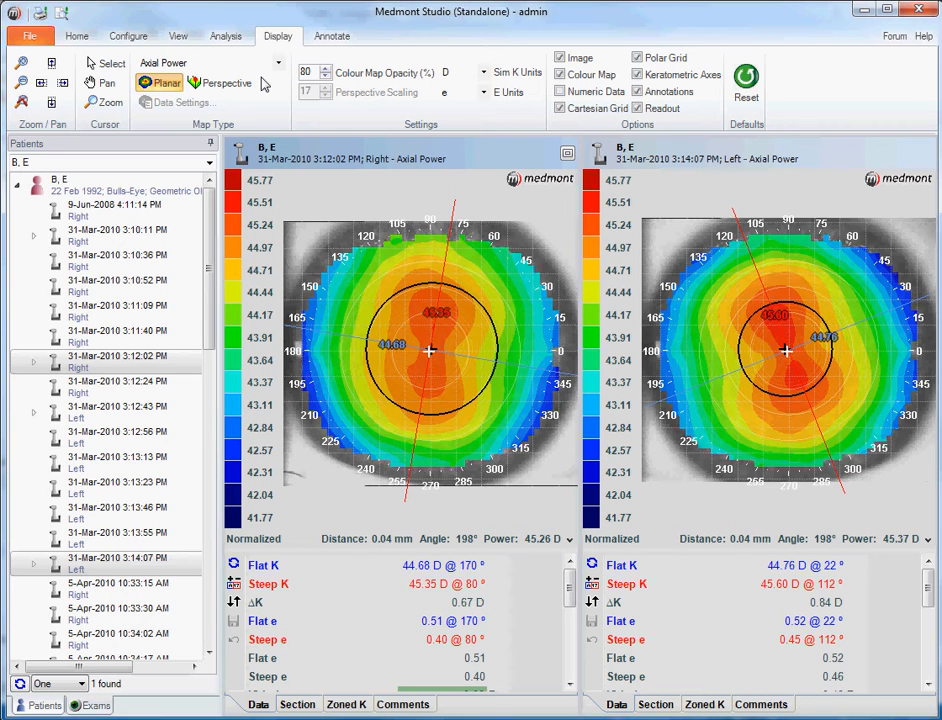
pyautogui.moveTo(448, 348)
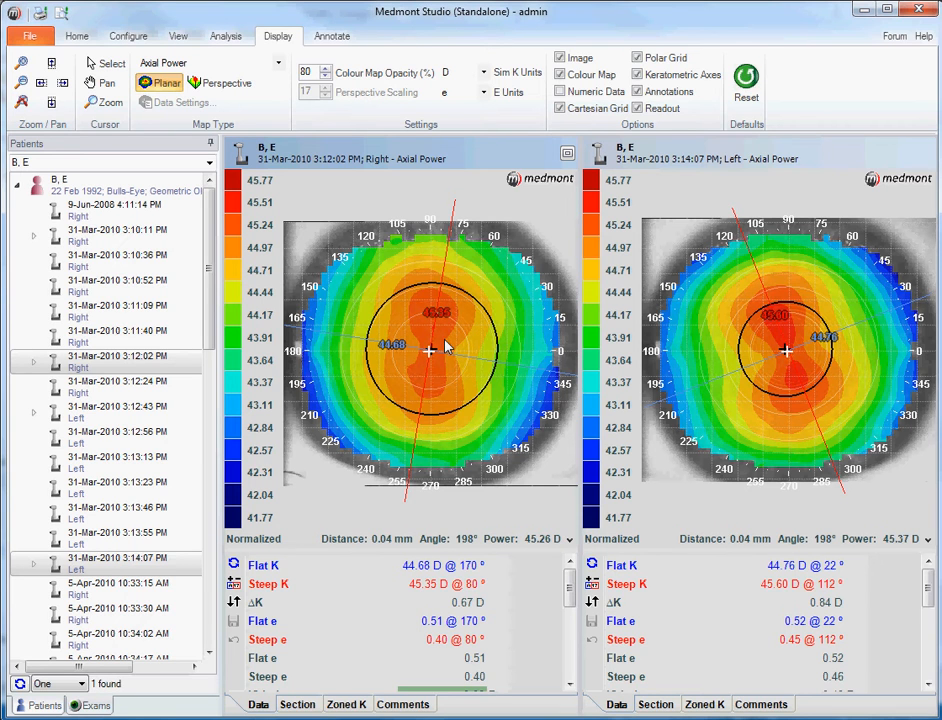
pyautogui.moveTo(438, 348)
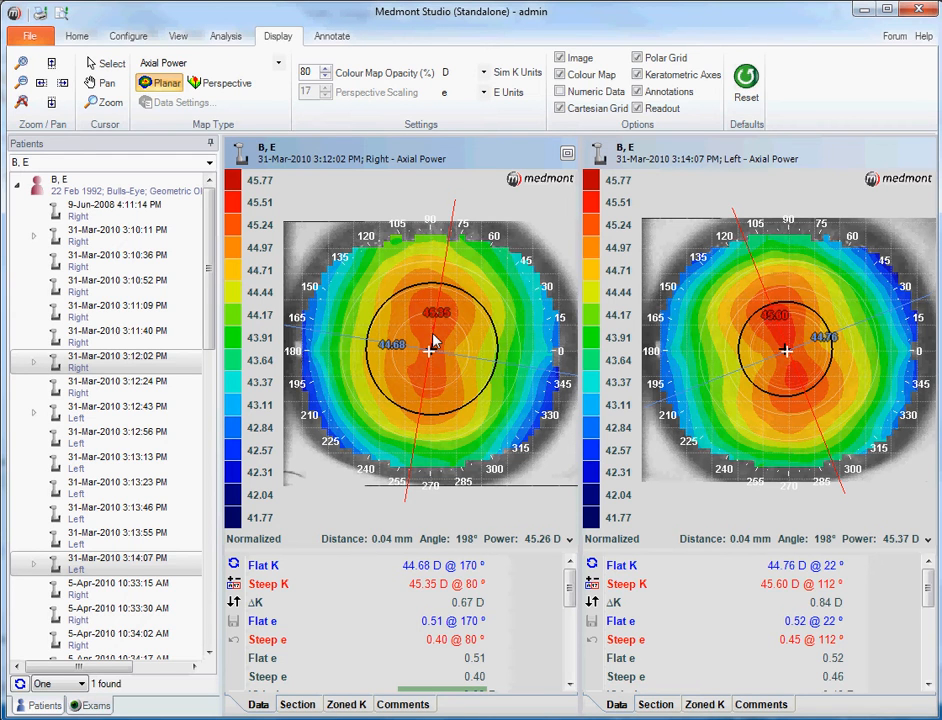
pyautogui.moveTo(388, 176)
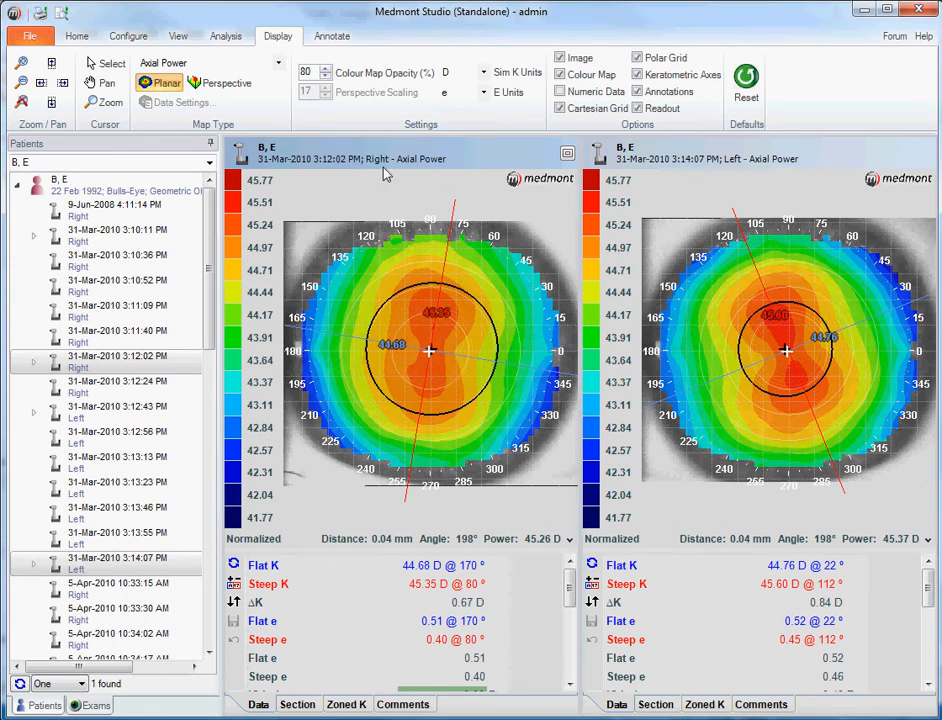
pyautogui.click(560, 56)
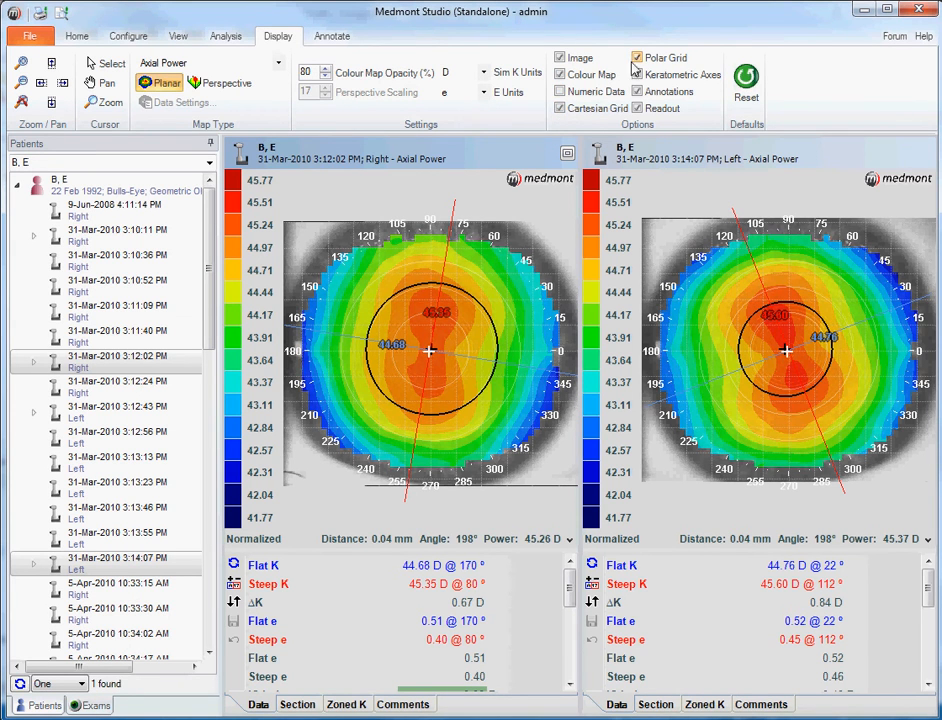
pyautogui.click(636, 76)
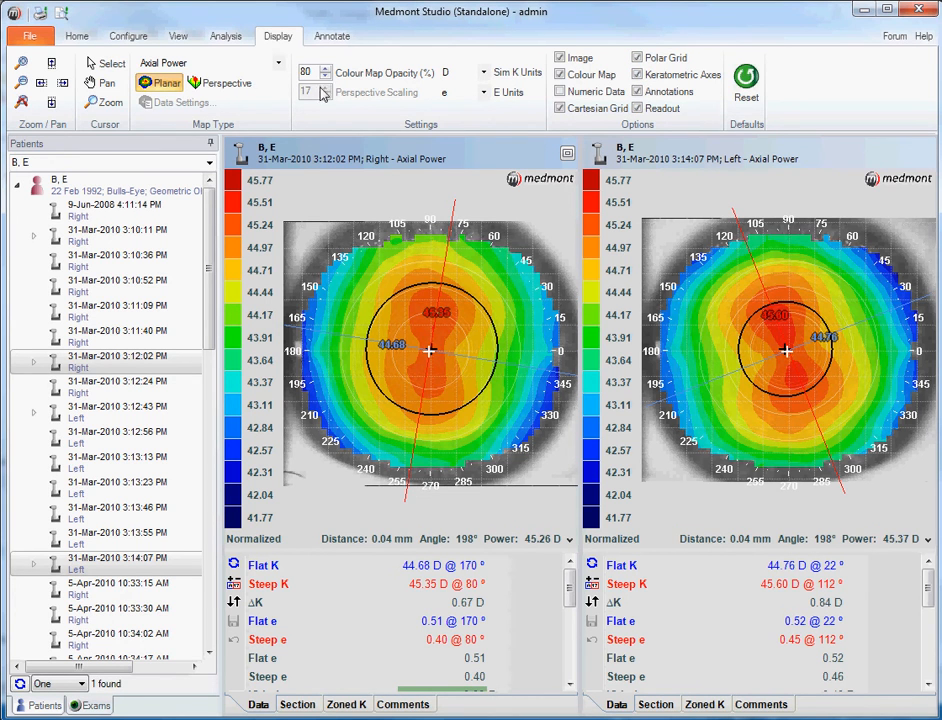
pyautogui.click(324, 78)
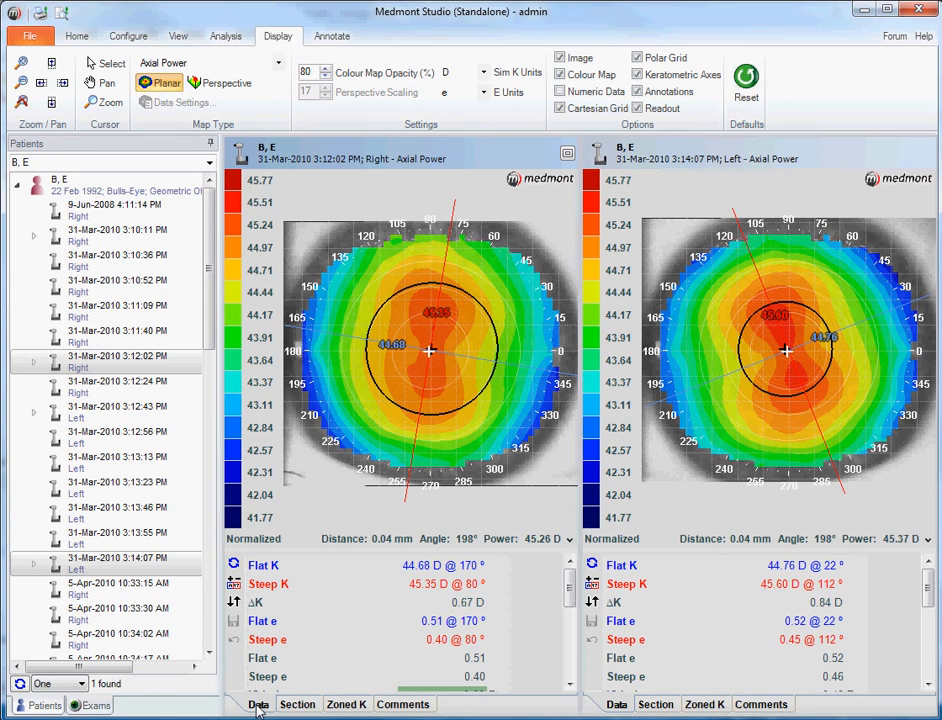
# Scroll both data panels down to the IS Index, SAI, SRI and pupil width rows
pyautogui.scroll(-3)
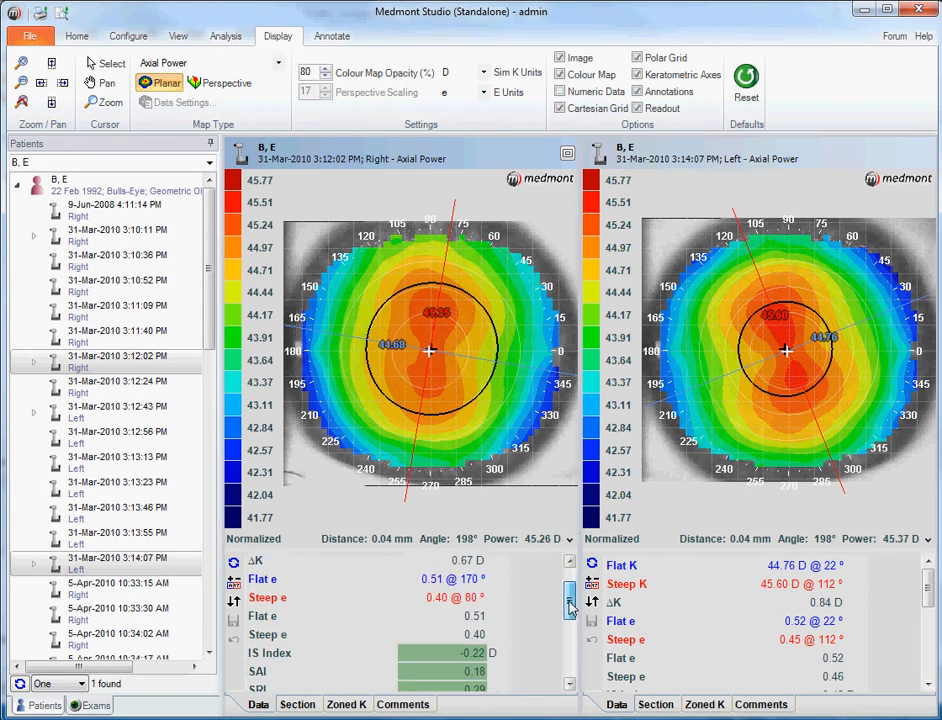
pyautogui.scroll(-3)
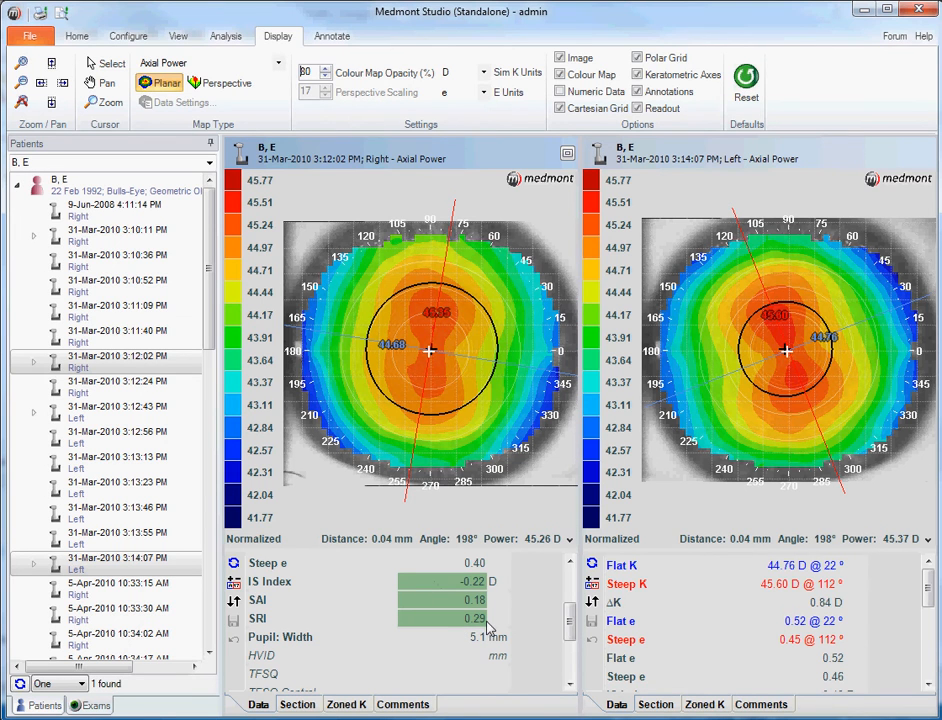
pyautogui.scroll(-3)
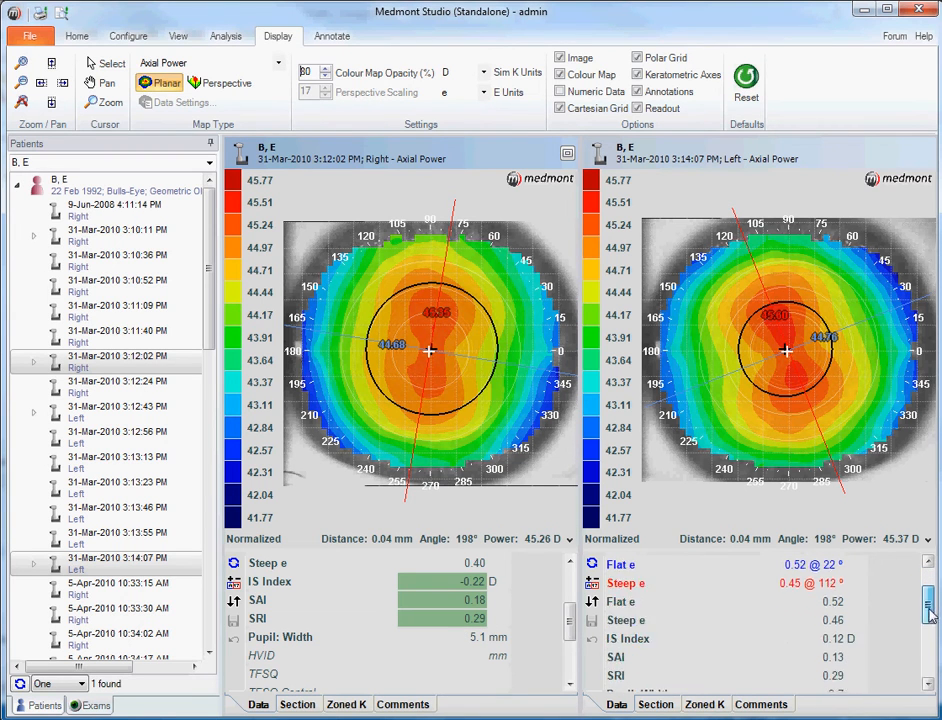
pyautogui.scroll(-3)
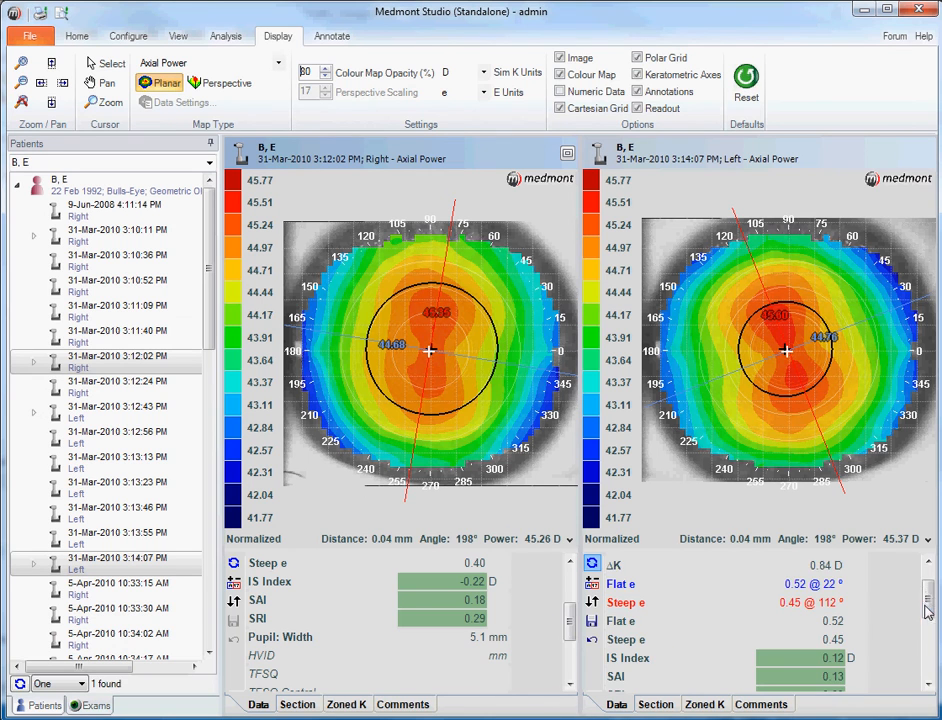
pyautogui.scroll(-3)
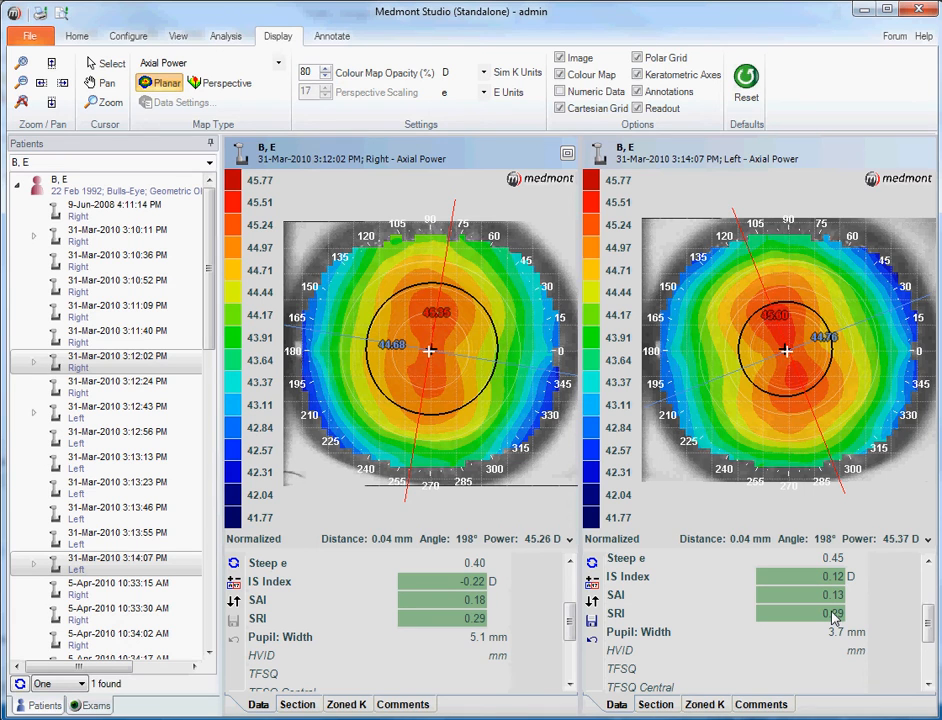
pyautogui.moveTo(150, 388)
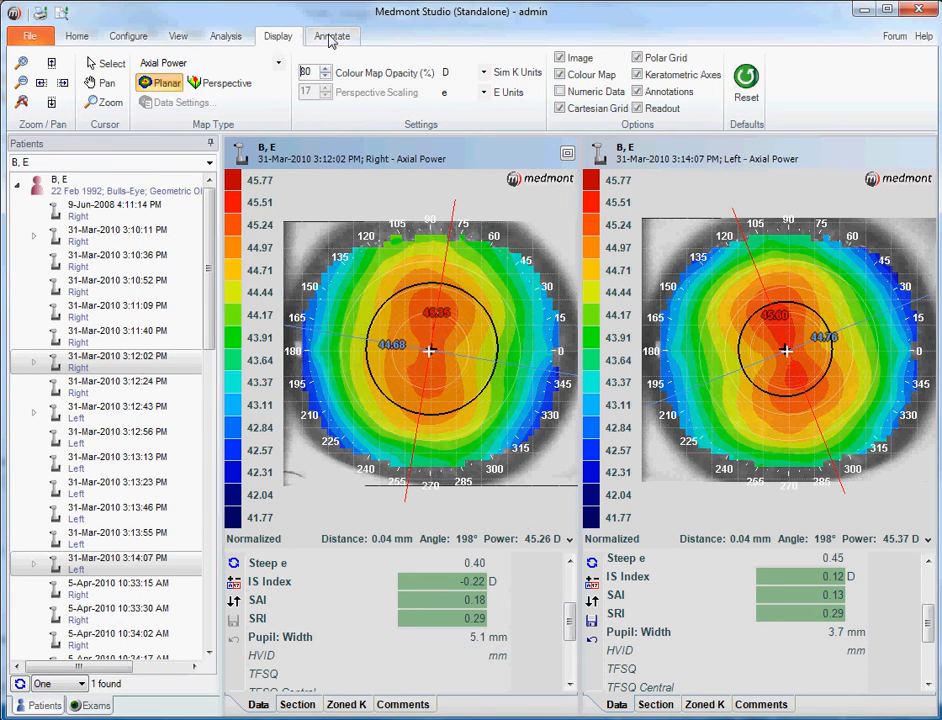
# Draw a ruler annotation across the right-eye axial map measuring 12.02
pyautogui.click(332, 36)
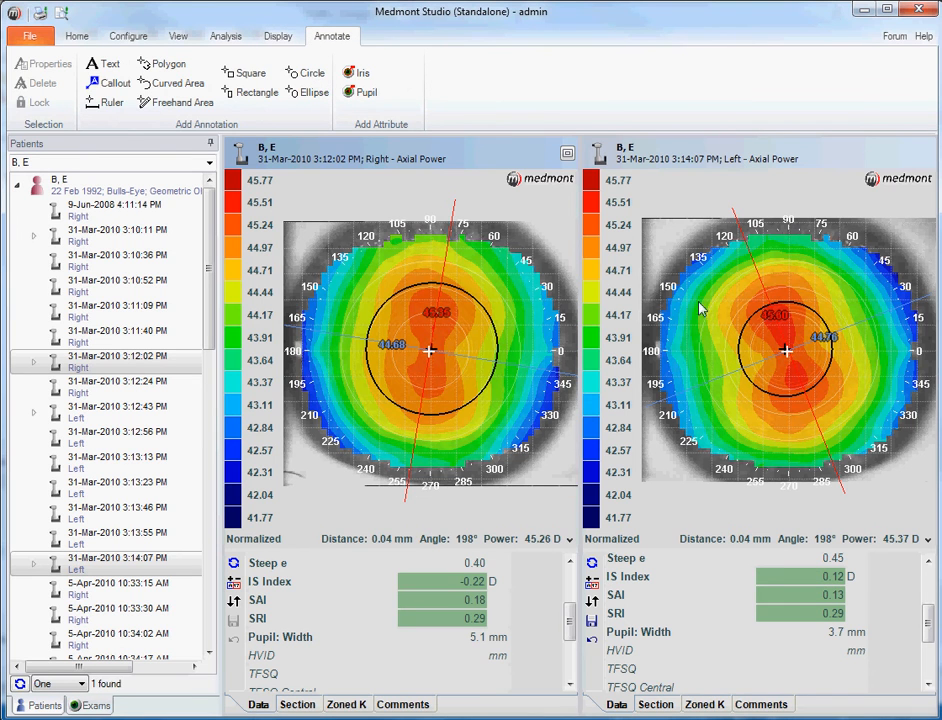
pyautogui.moveTo(800, 352)
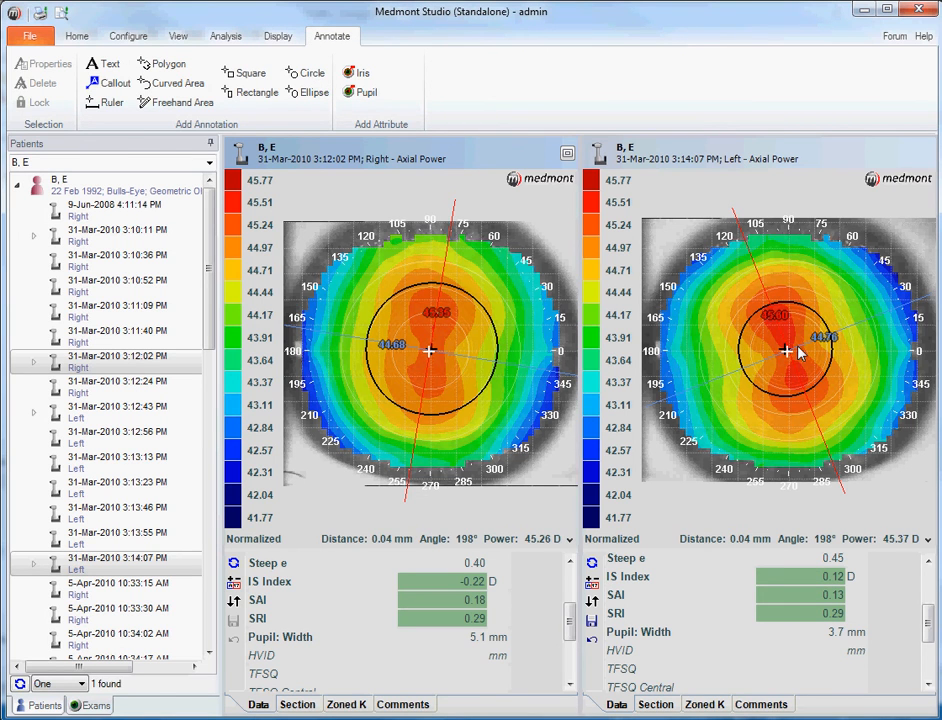
pyautogui.moveTo(460, 288)
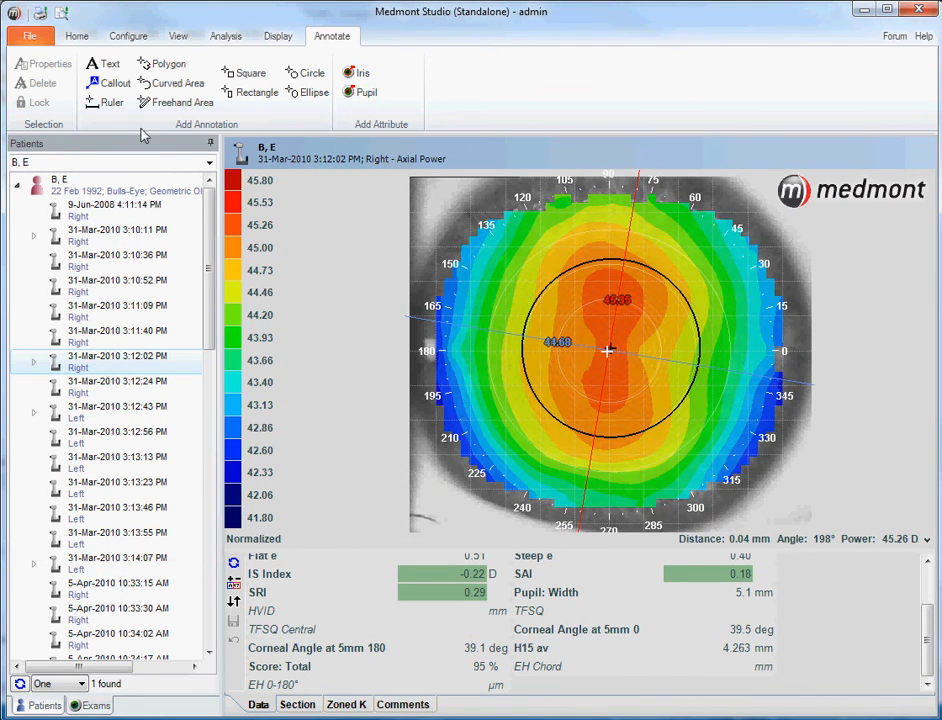
pyautogui.moveTo(432, 240)
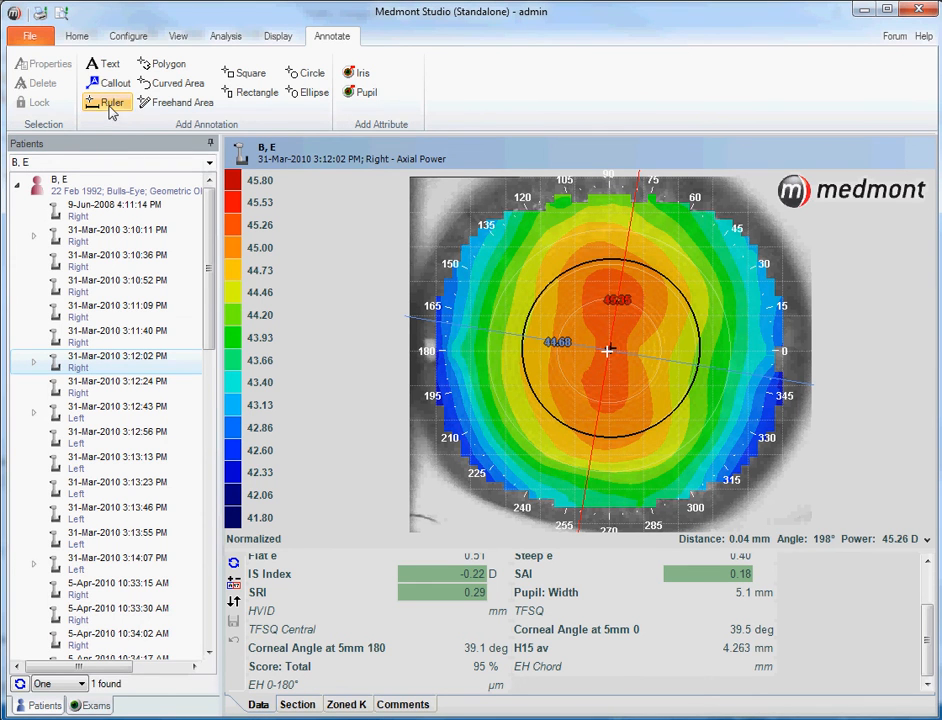
pyautogui.click(106, 102)
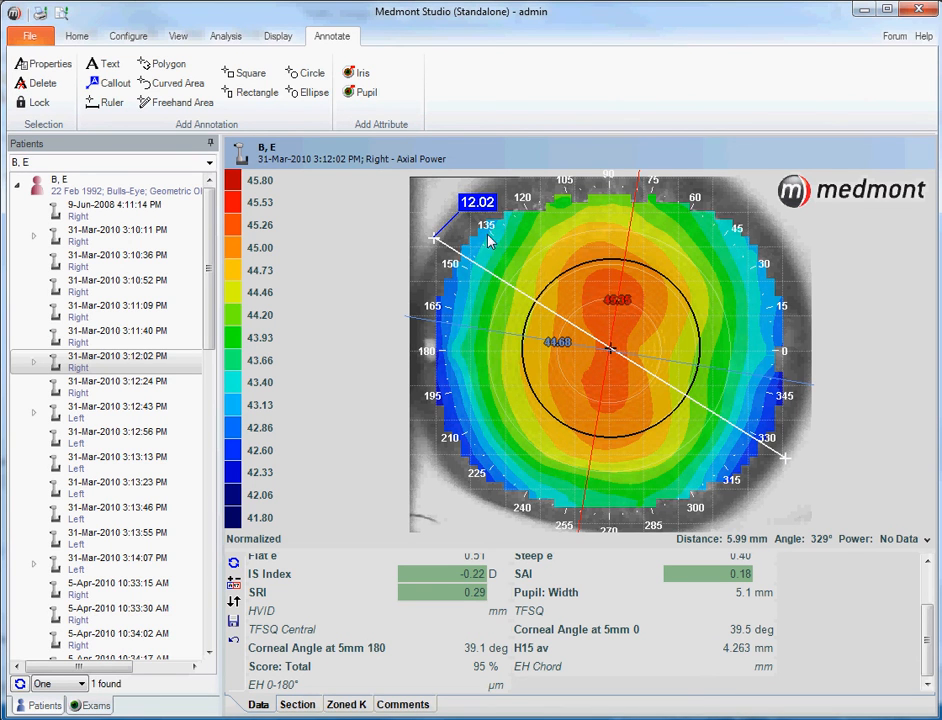
pyautogui.moveTo(484, 210)
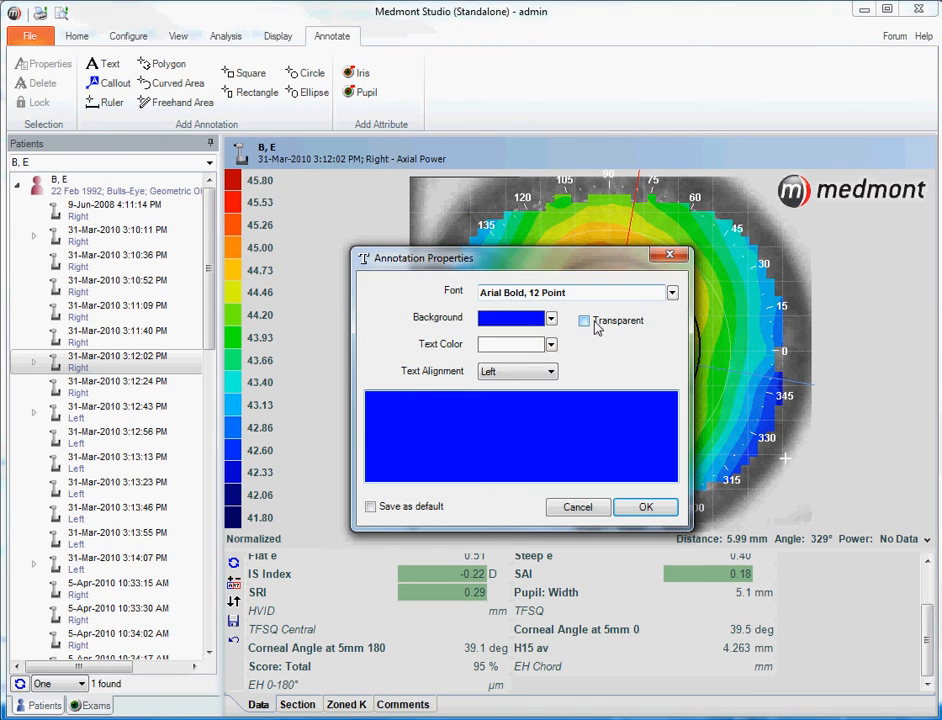
# Add a 'Grade 2 staining' callout annotation, then remove the annotations from the map
pyautogui.write('Grade')
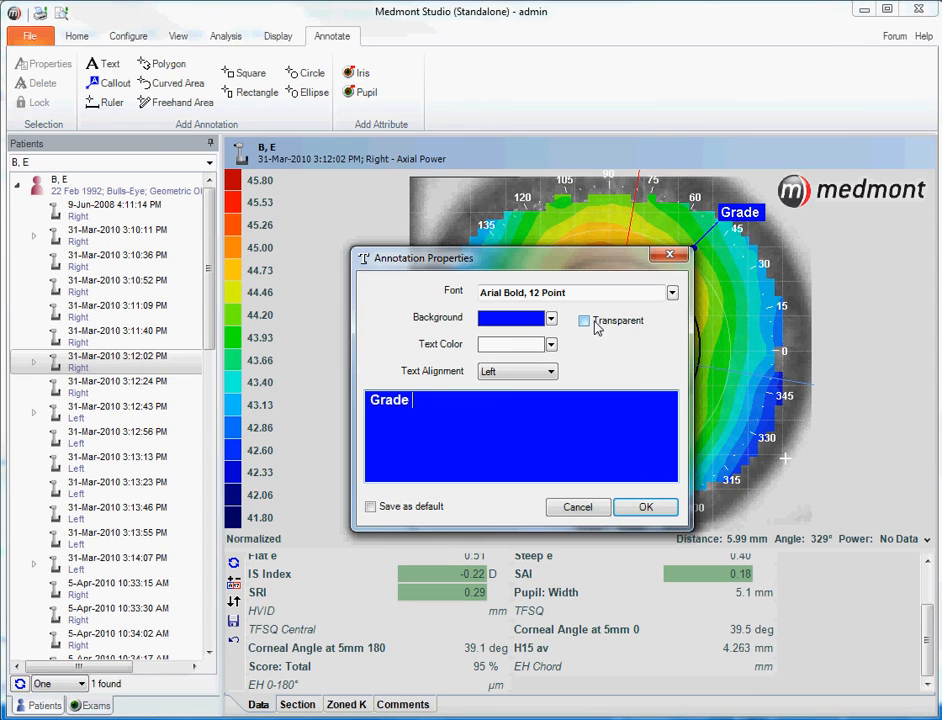
pyautogui.write('2 stain')
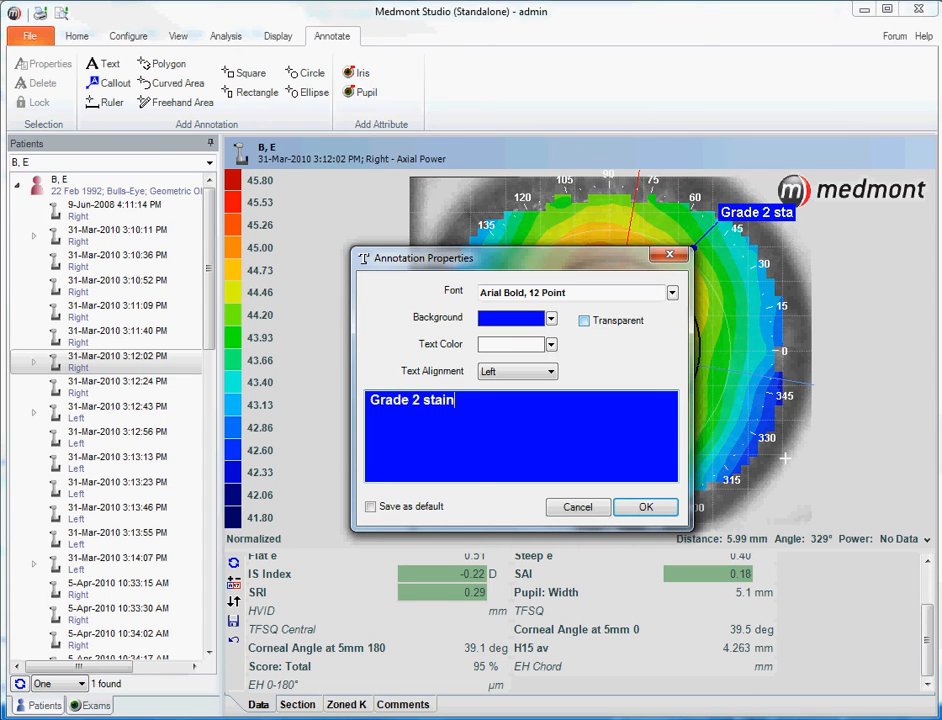
pyautogui.write('ing')
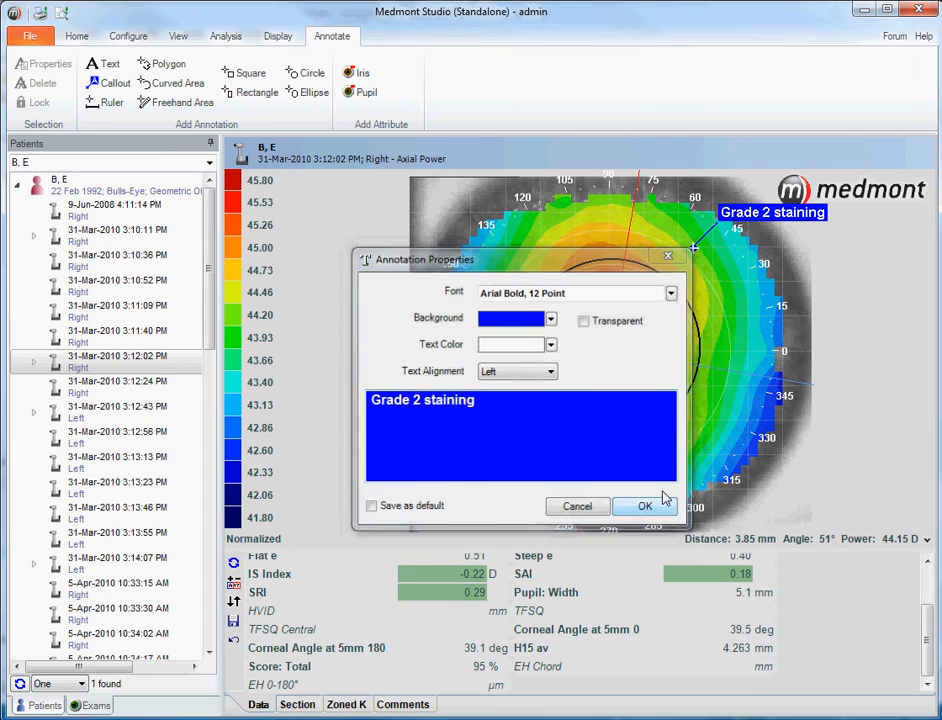
pyautogui.click(644, 504)
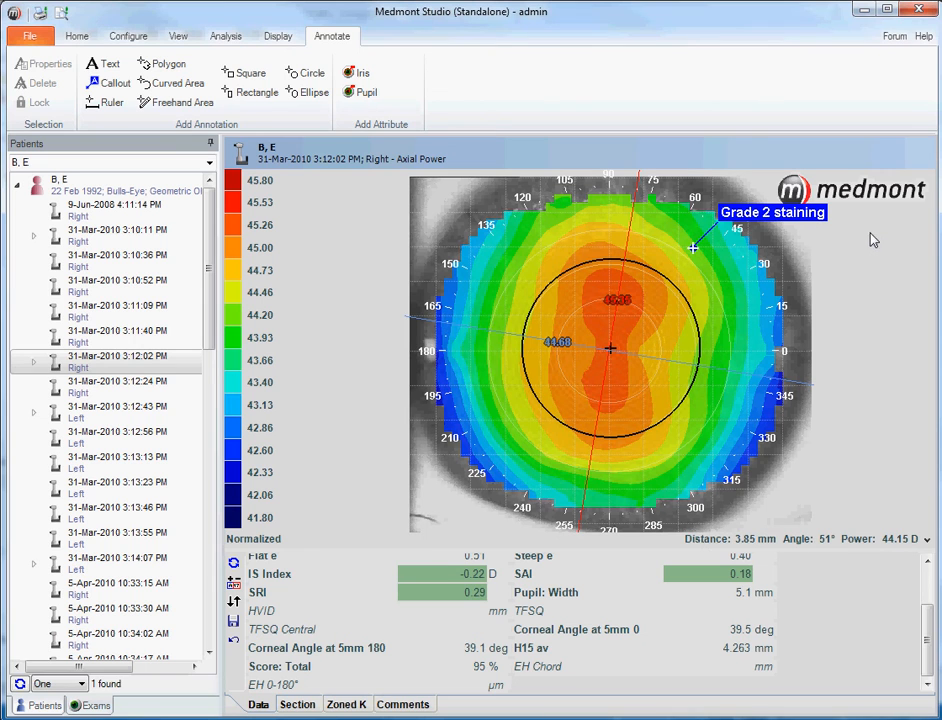
pyautogui.moveTo(756, 220)
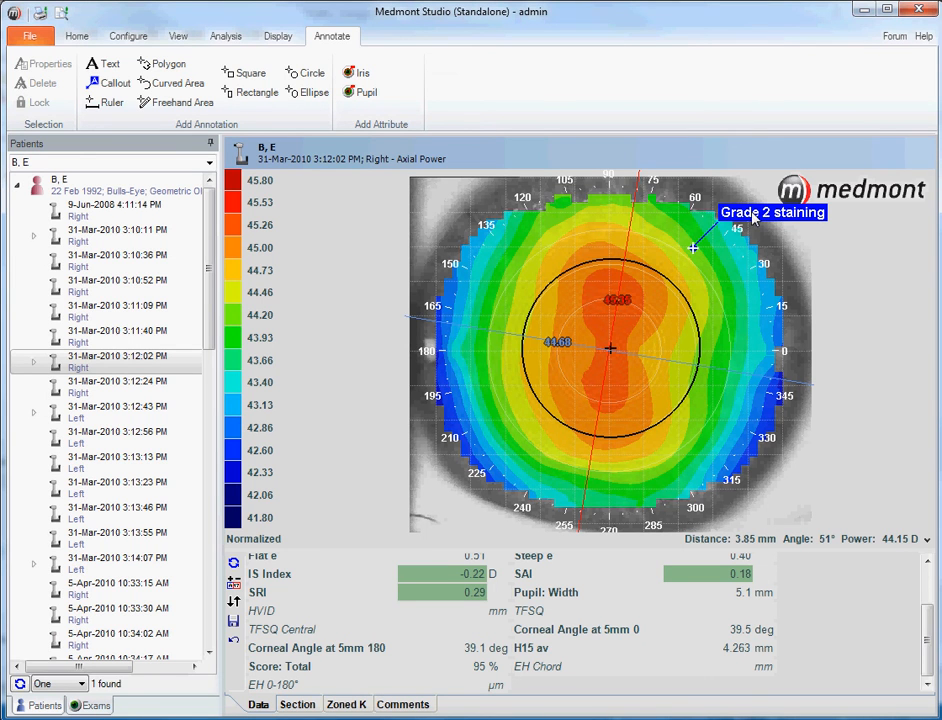
pyautogui.rightClick(772, 212)
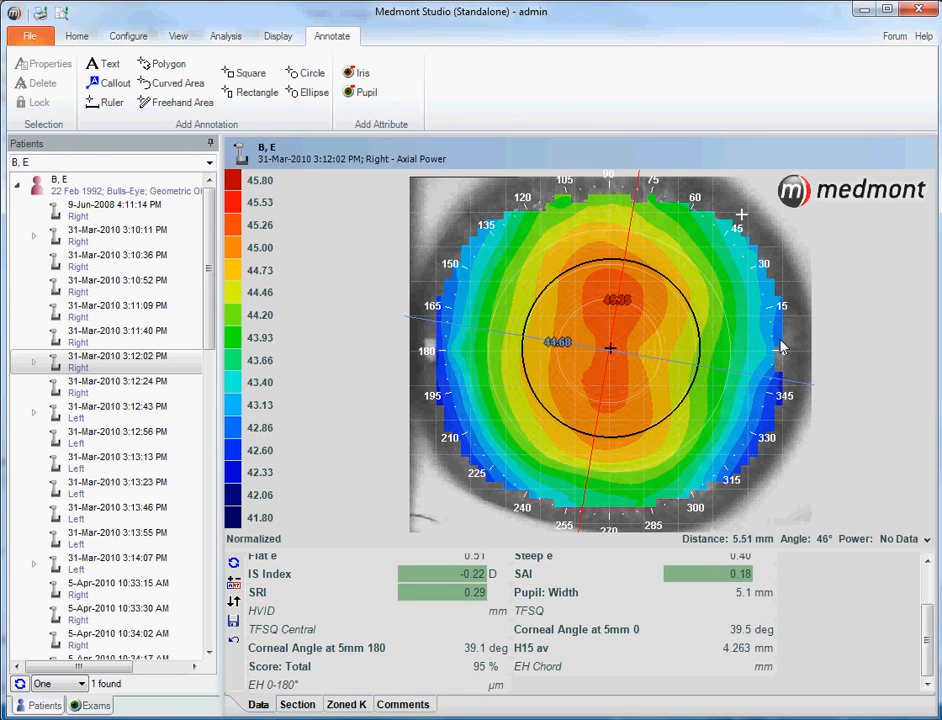
pyautogui.moveTo(656, 318)
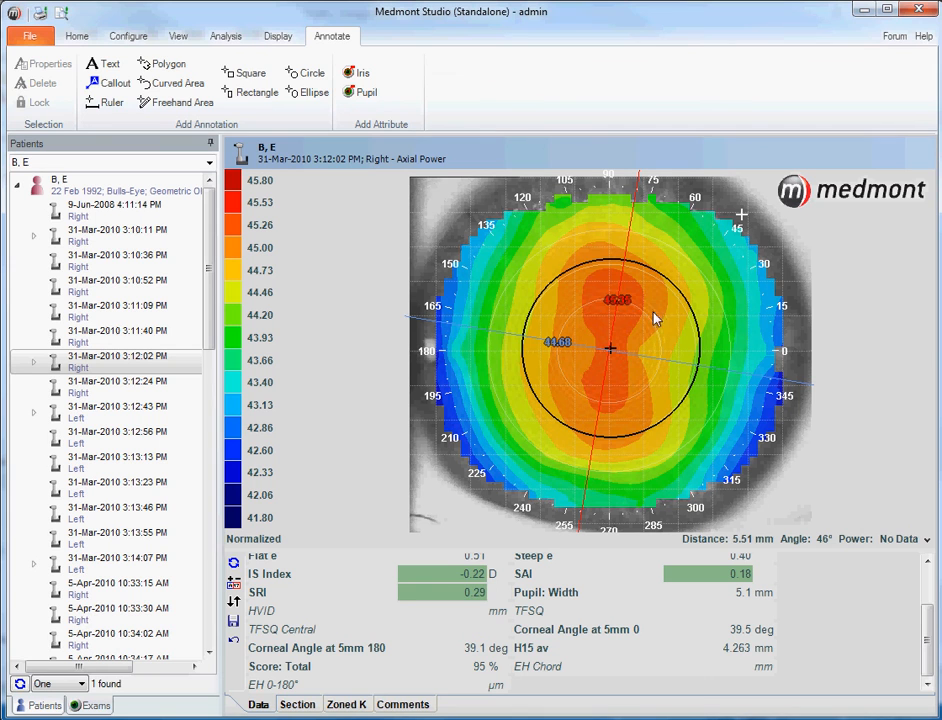
pyautogui.moveTo(148, 548)
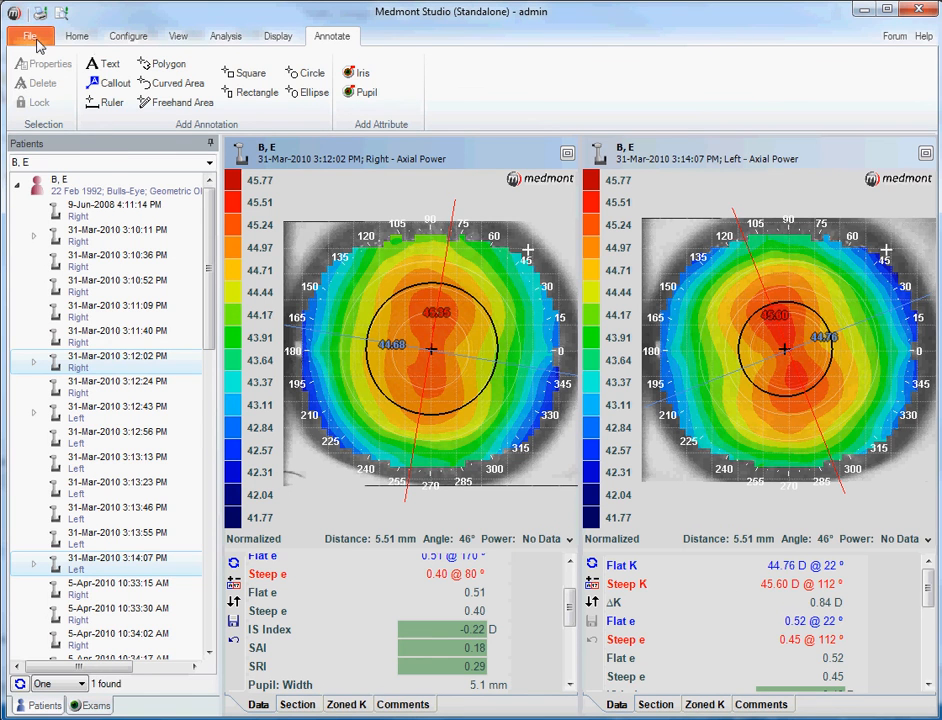
# Preview the current display of the side-by-side maps via File > Print Preview, then close the preview
pyautogui.click(28, 36)
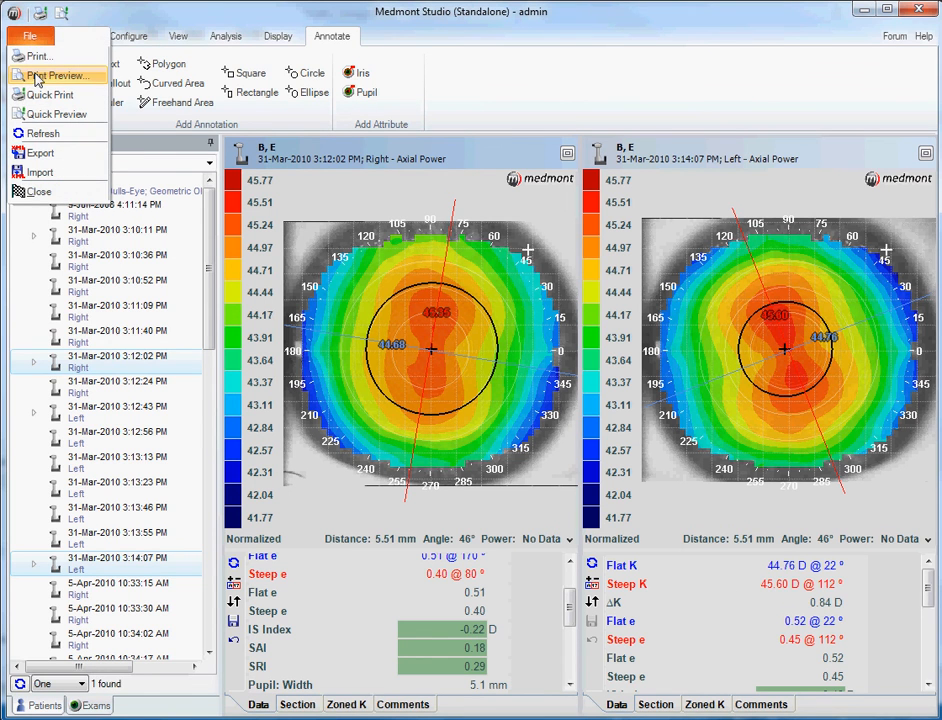
pyautogui.click(56, 76)
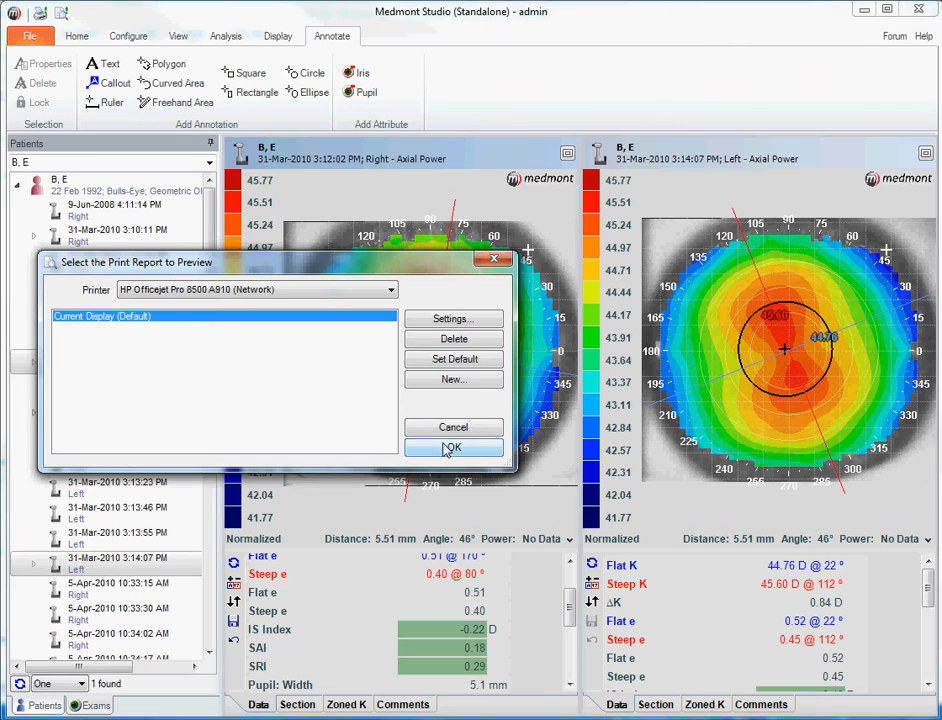
pyautogui.click(452, 448)
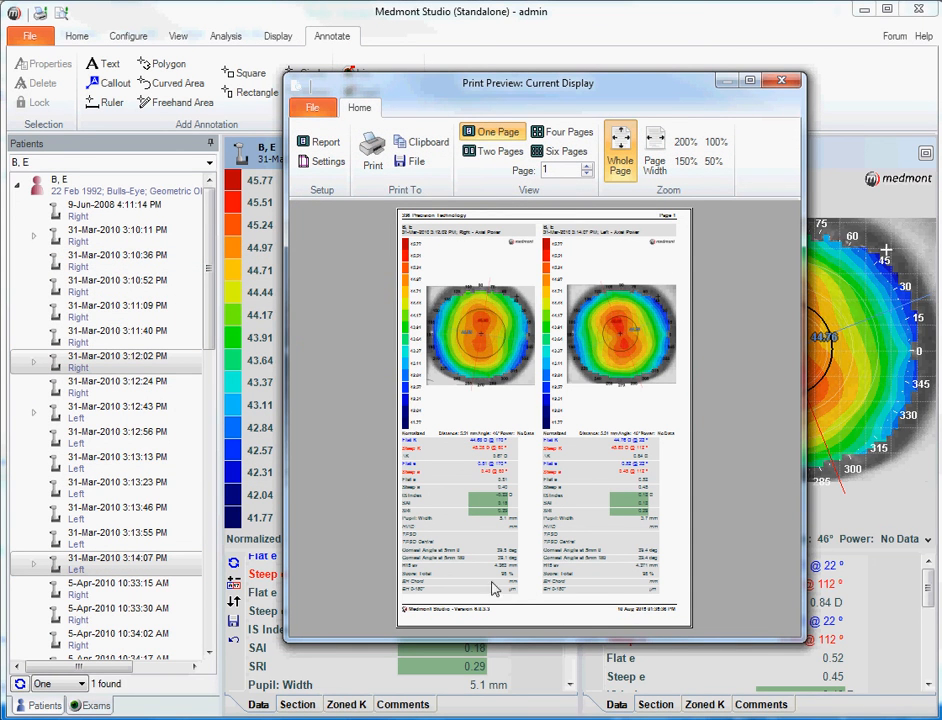
pyautogui.moveTo(672, 320)
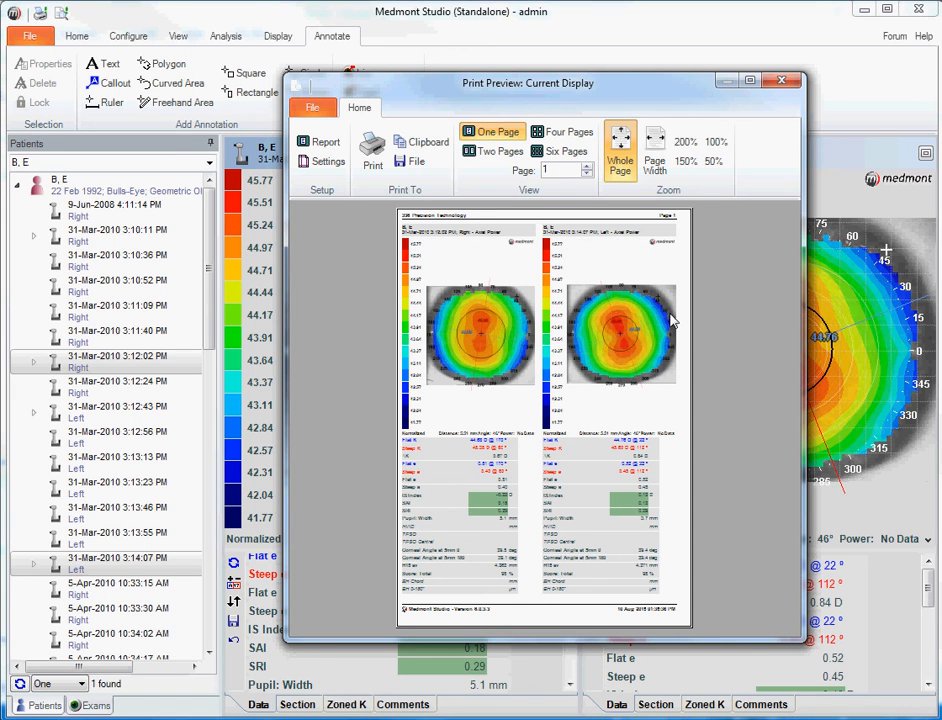
pyautogui.moveTo(528, 248)
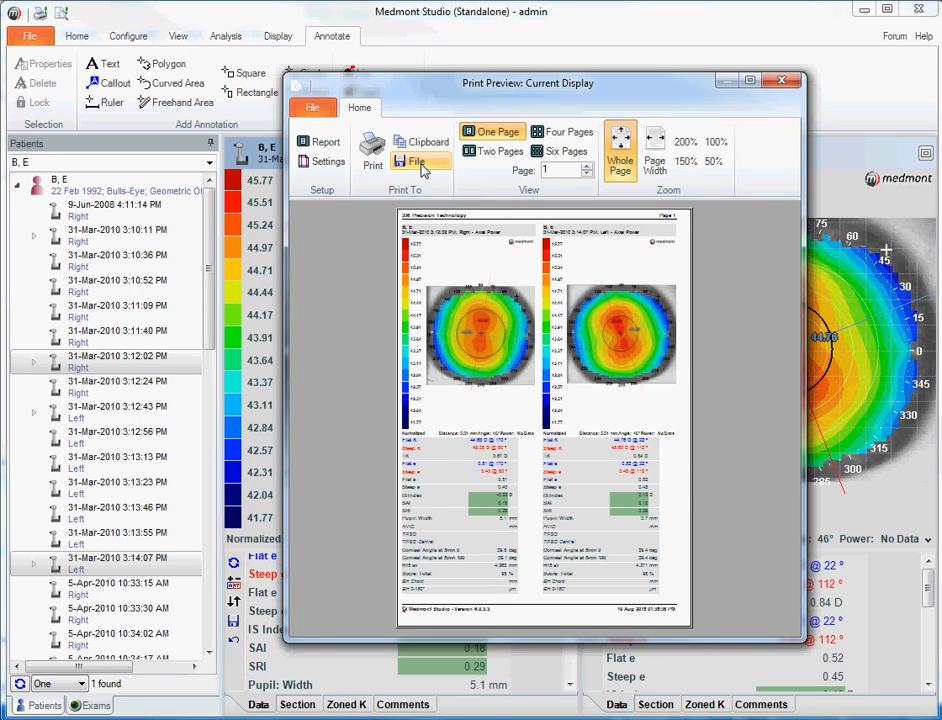
pyautogui.moveTo(414, 168)
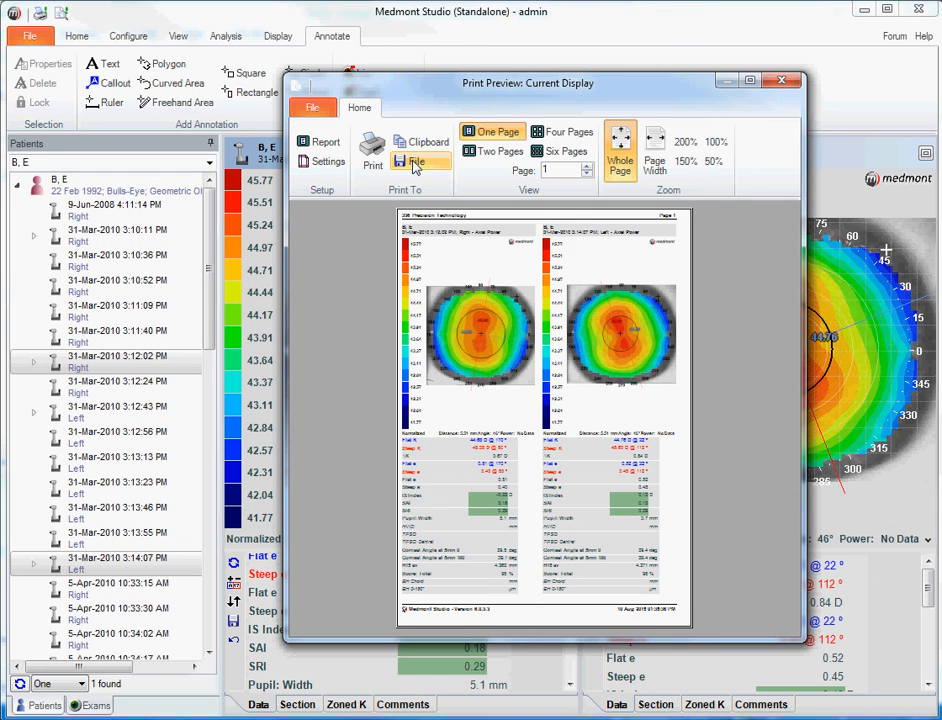
pyautogui.click(780, 80)
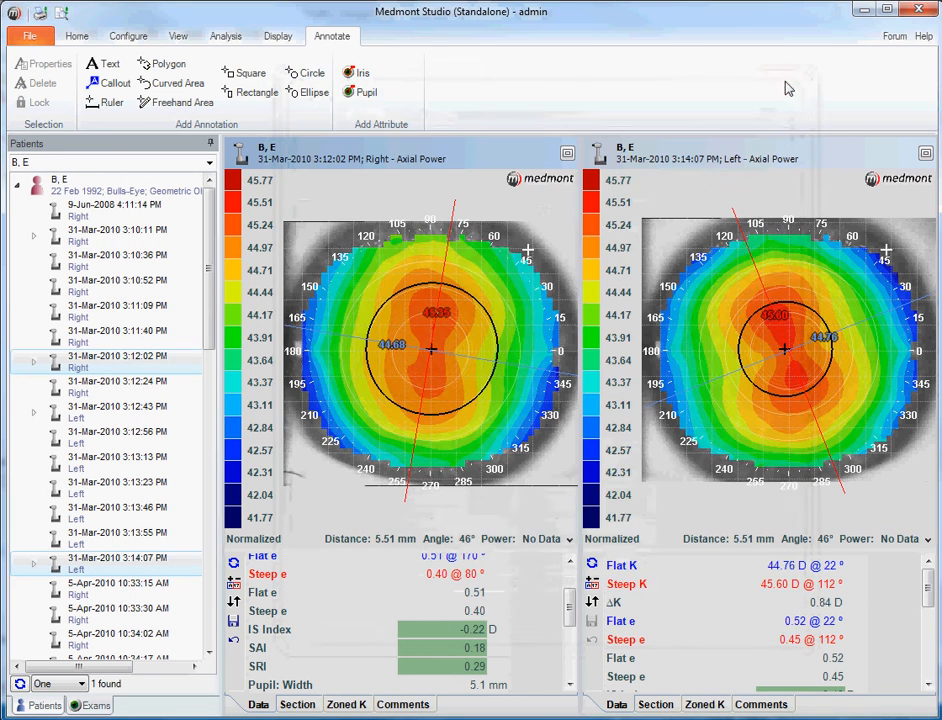
pyautogui.moveTo(332, 328)
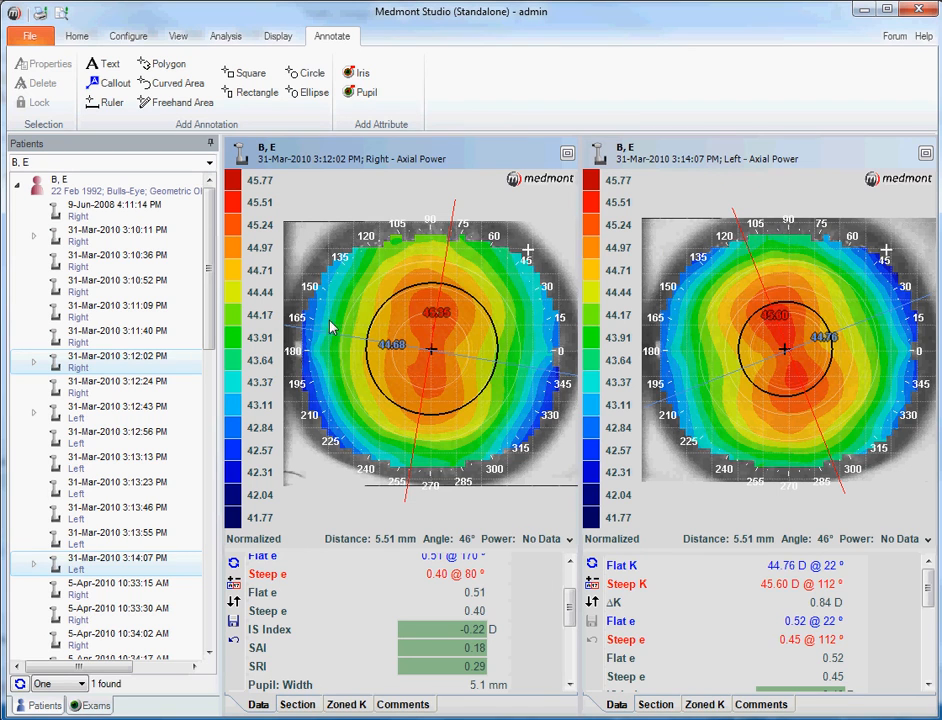
pyautogui.moveTo(252, 348)
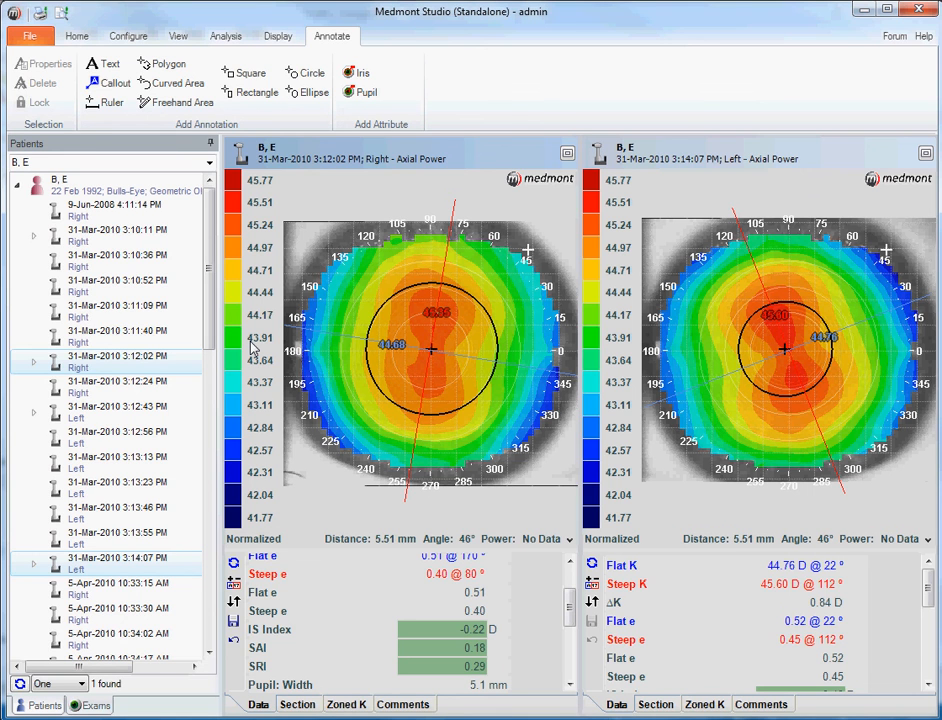
pyautogui.moveTo(258, 348)
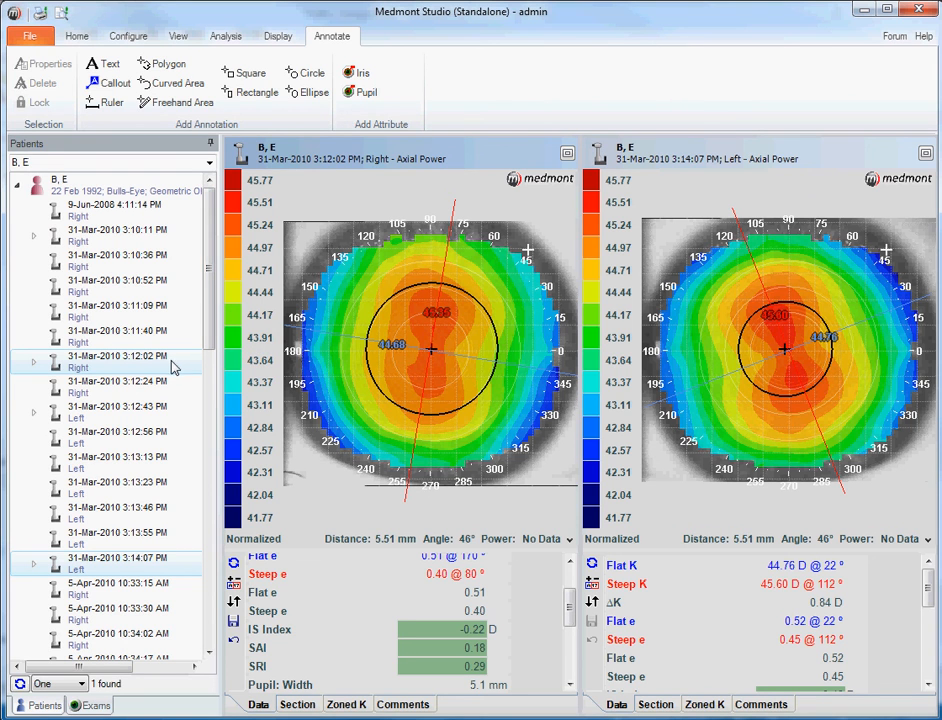
pyautogui.moveTo(126, 376)
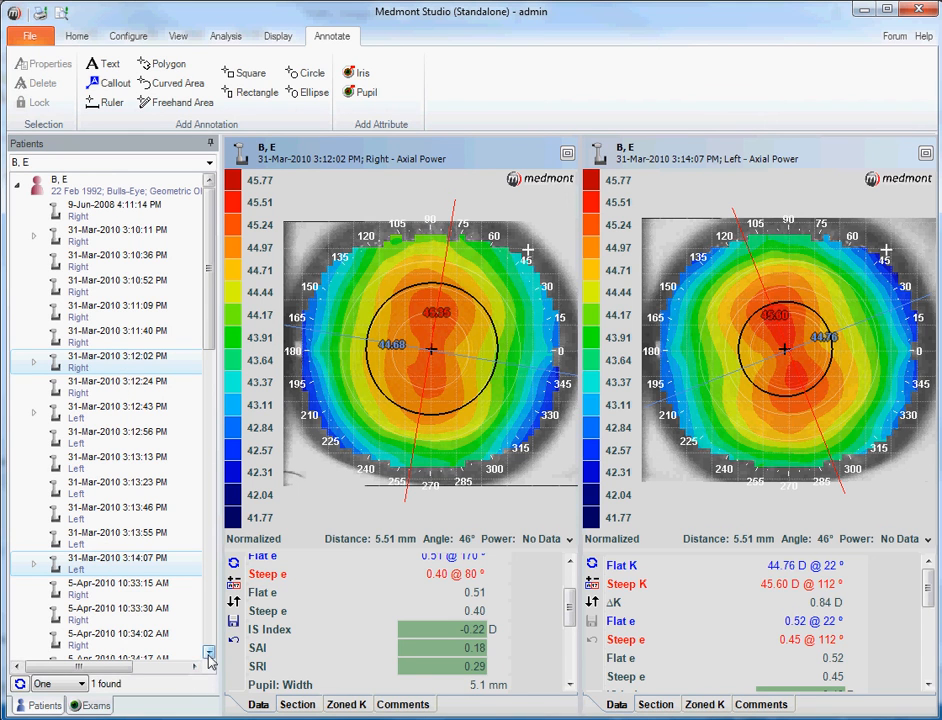
pyautogui.scroll(-3)
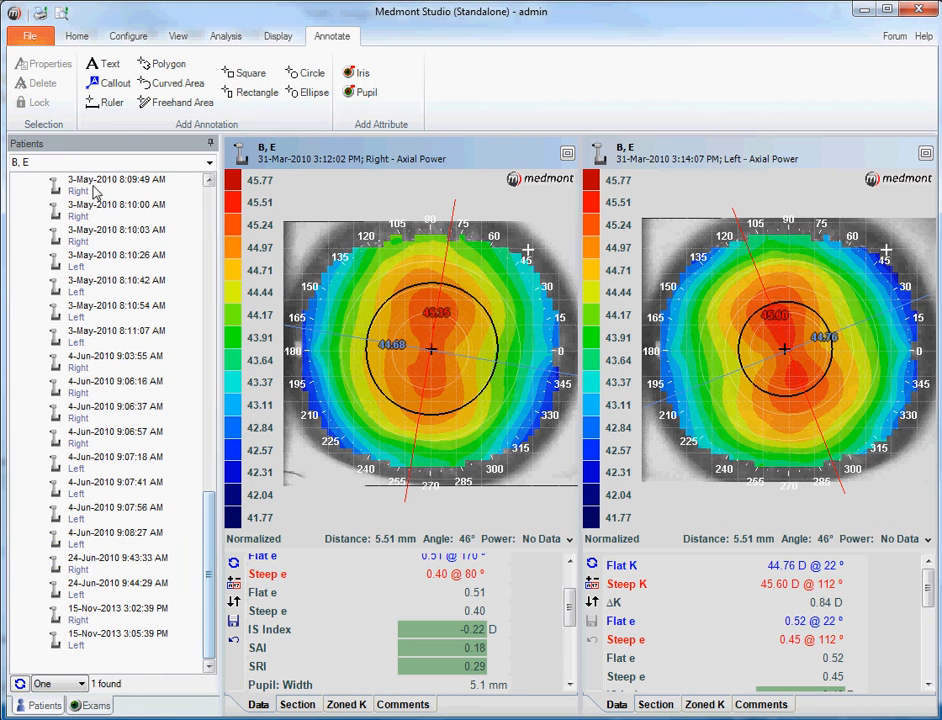
# Export the selected exams to the Desktop as Medmont Export File 'BE' (.mxf) and save
pyautogui.click(30, 36)
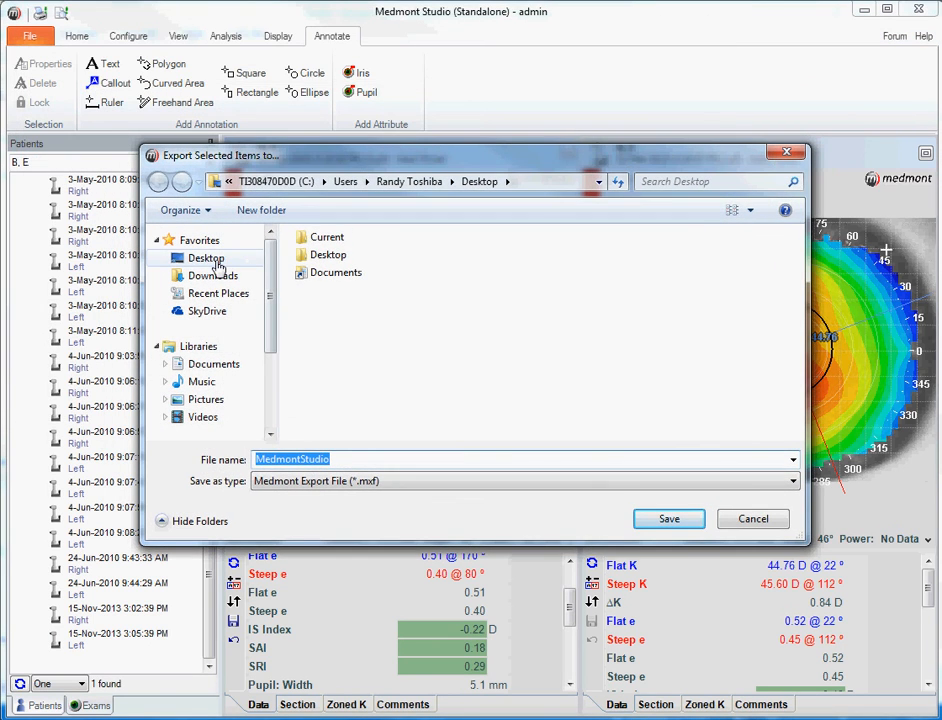
pyautogui.click(206, 256)
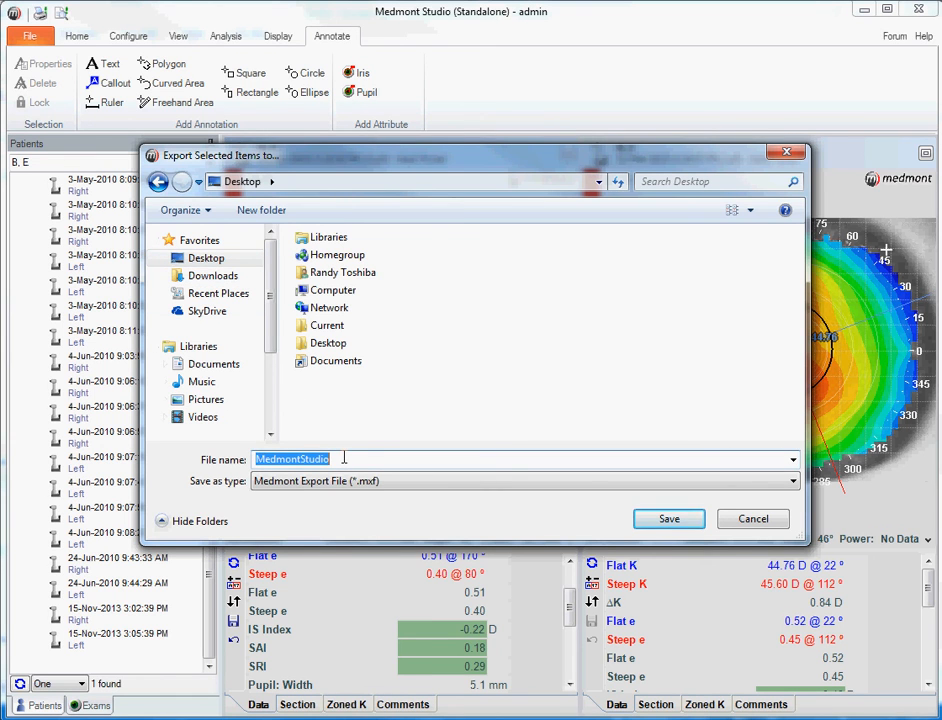
pyautogui.write('BB')
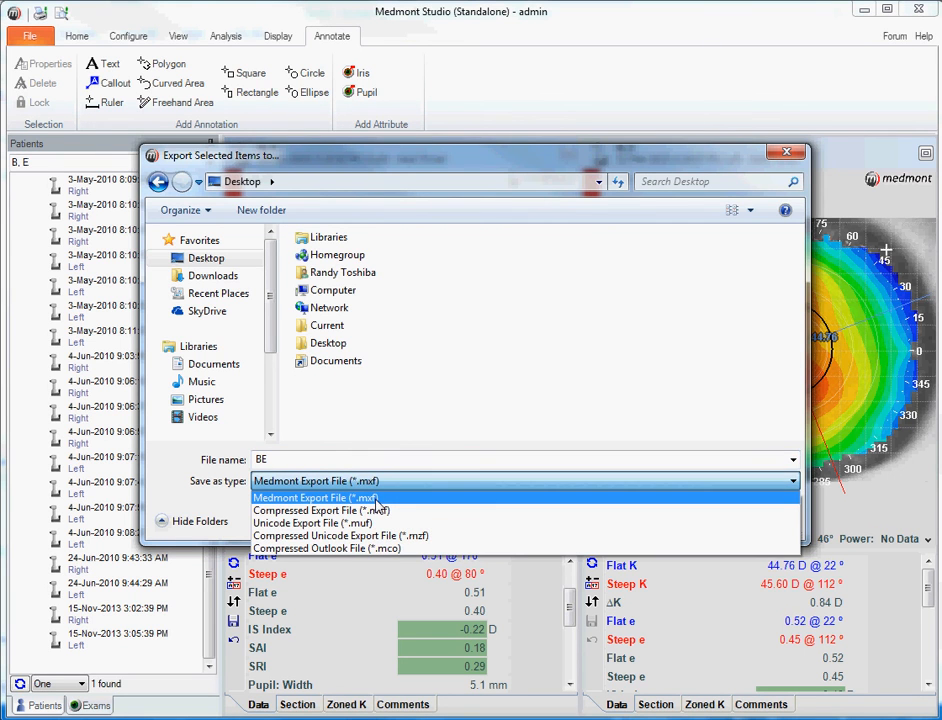
pyautogui.click(314, 496)
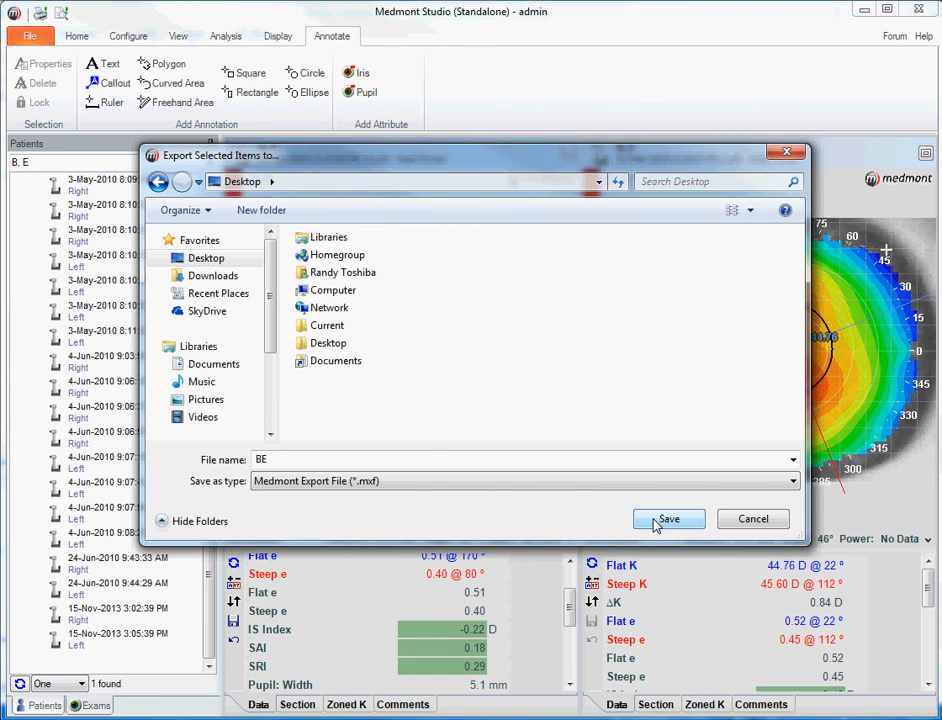
pyautogui.click(668, 520)
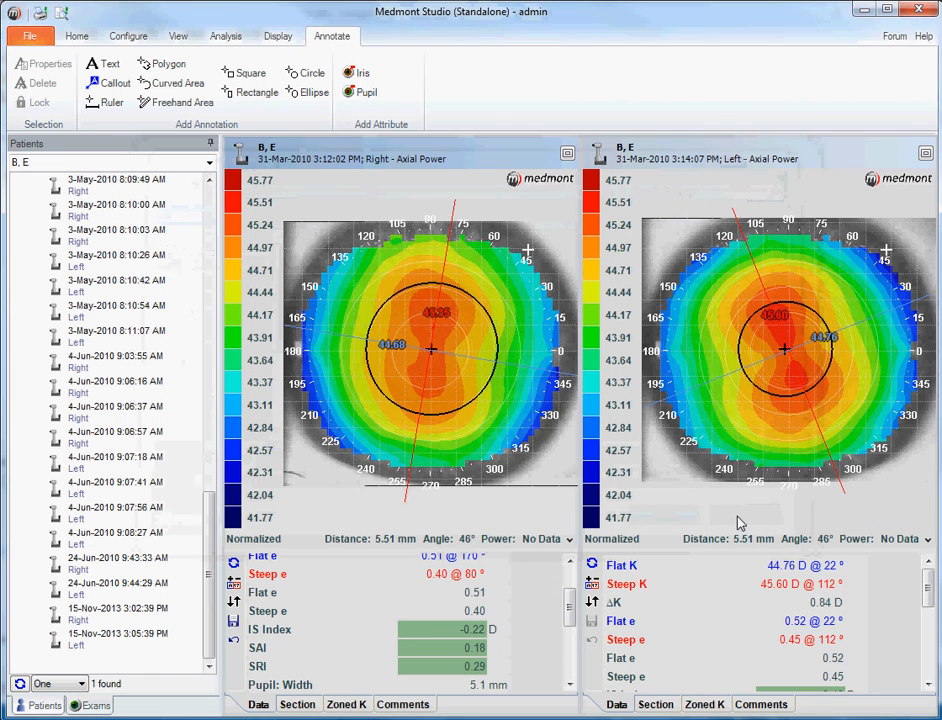